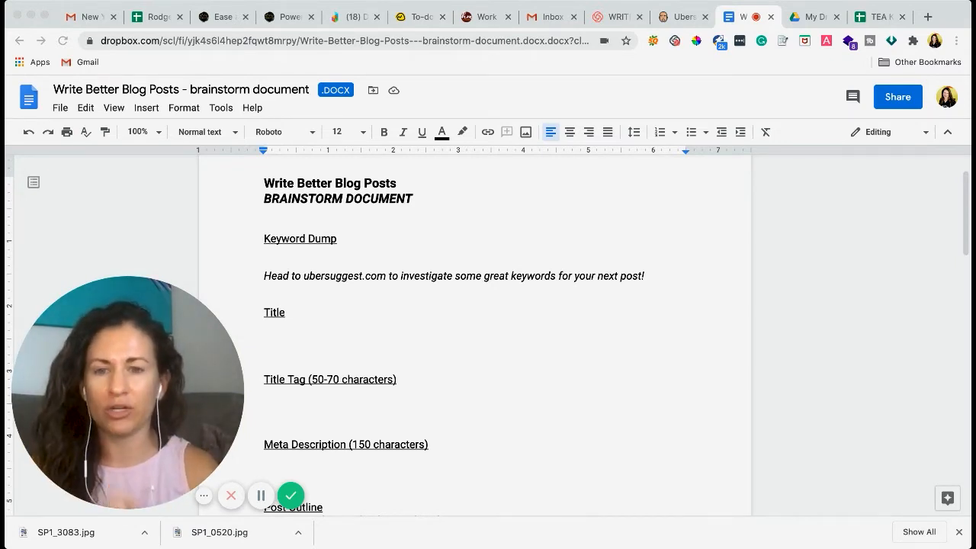
{"action": "mouse_move", "coordinate": [198, 218]}
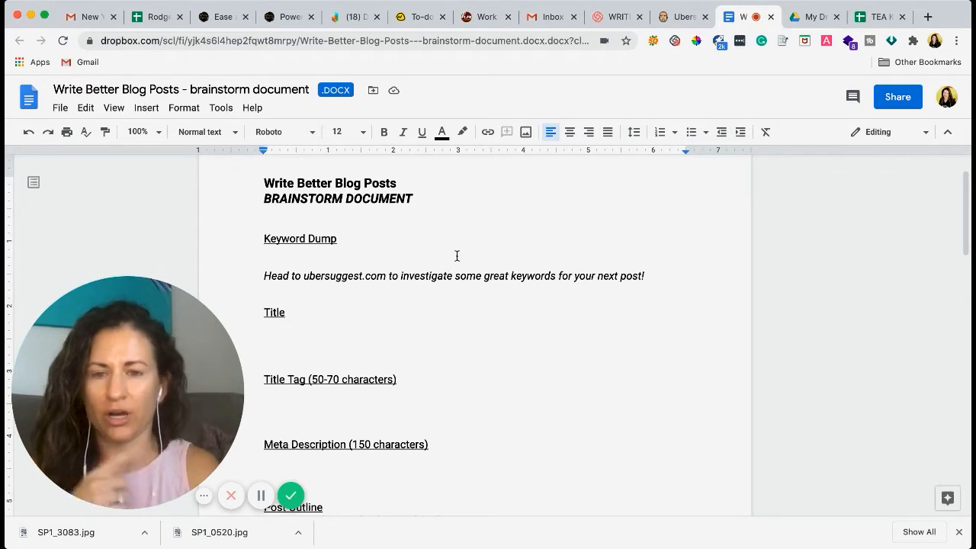
- Scroll down to the blank lines under the ubersuggest.com Keyword Dump note
{"action": "scroll", "scroll_direction": "down", "scroll_amount": 3}
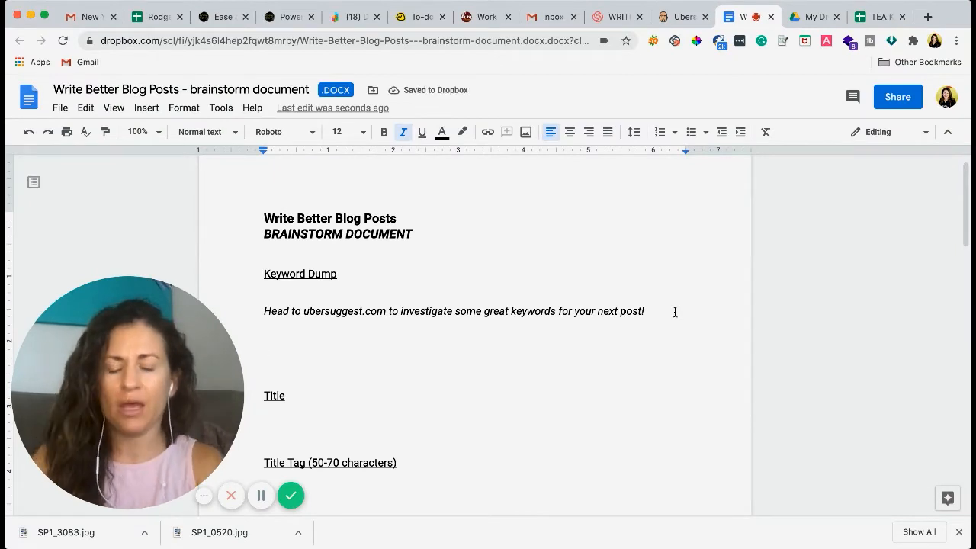
- Enter 'Benefits of tea' as a keyword and delete the 'types of tea' line
{"action": "type", "text": "Benef"}
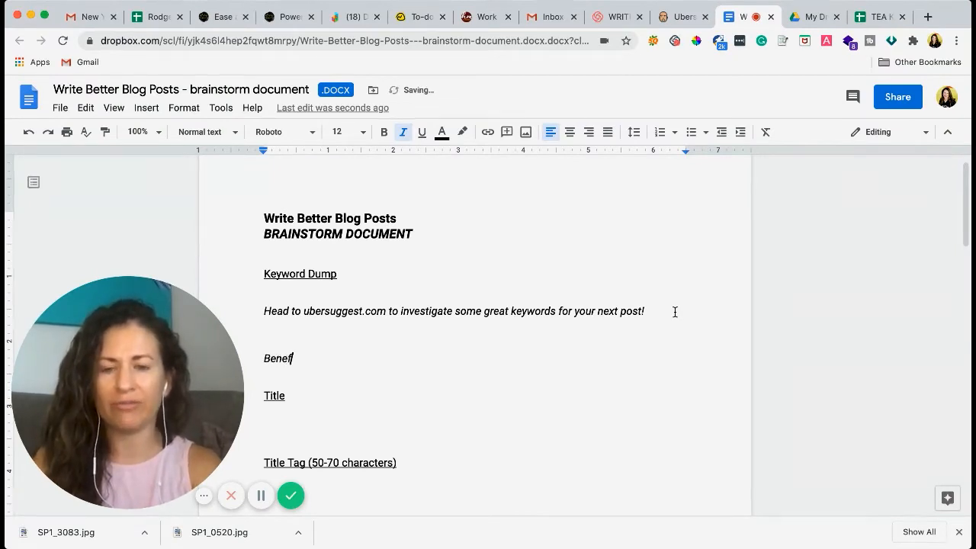
{"action": "type", "text": "its of tea"}
{"action": "type", "text": "types of tea"}
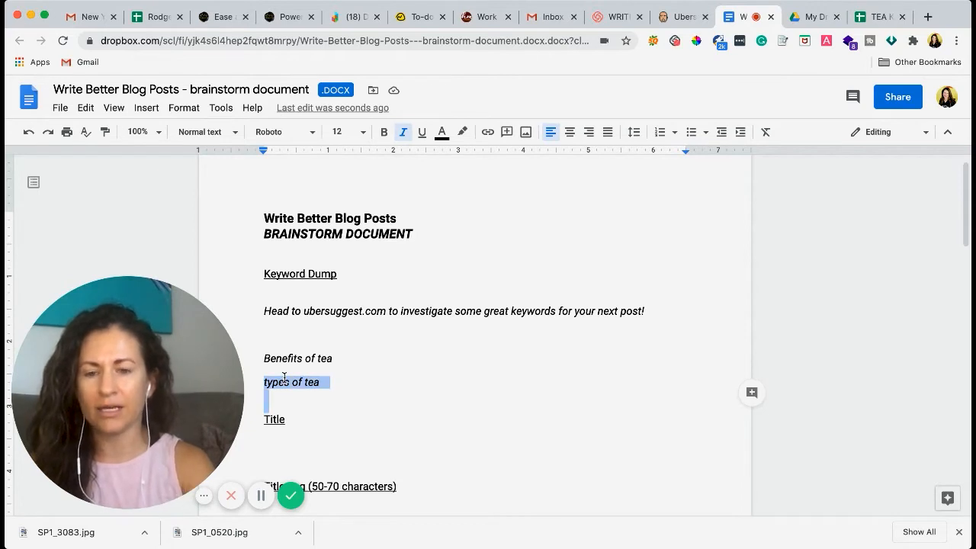
{"action": "key", "text": "Backspace"}
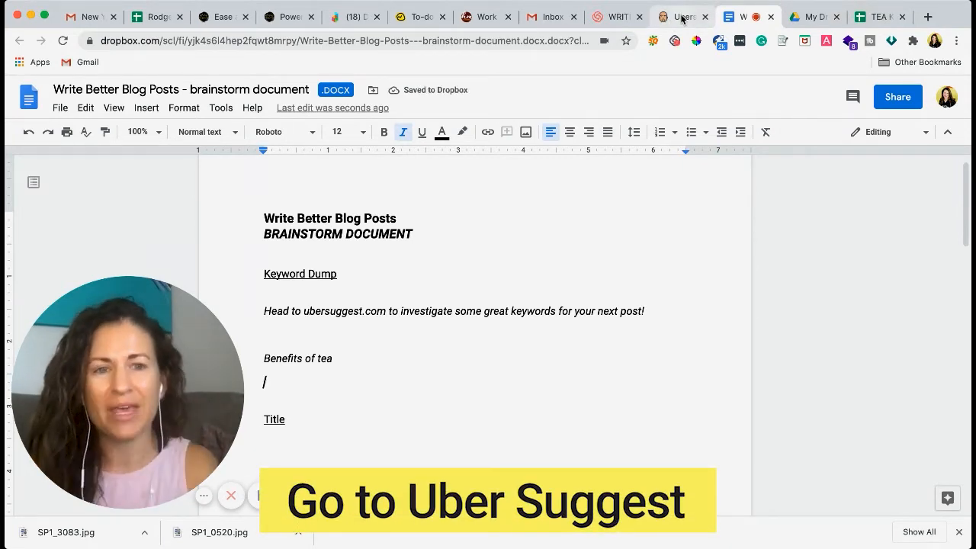
- Browse Ubersuggest's 402 'benefits of tea' keyword ideas, checking volume and SEO difficulty
{"action": "left_click", "coordinate": [678, 16]}
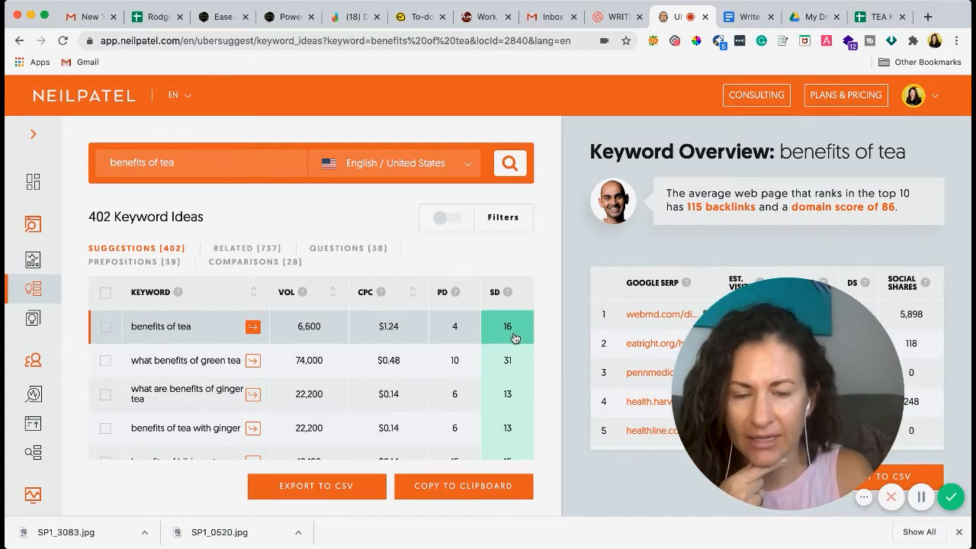
{"action": "mouse_move", "coordinate": [306, 336]}
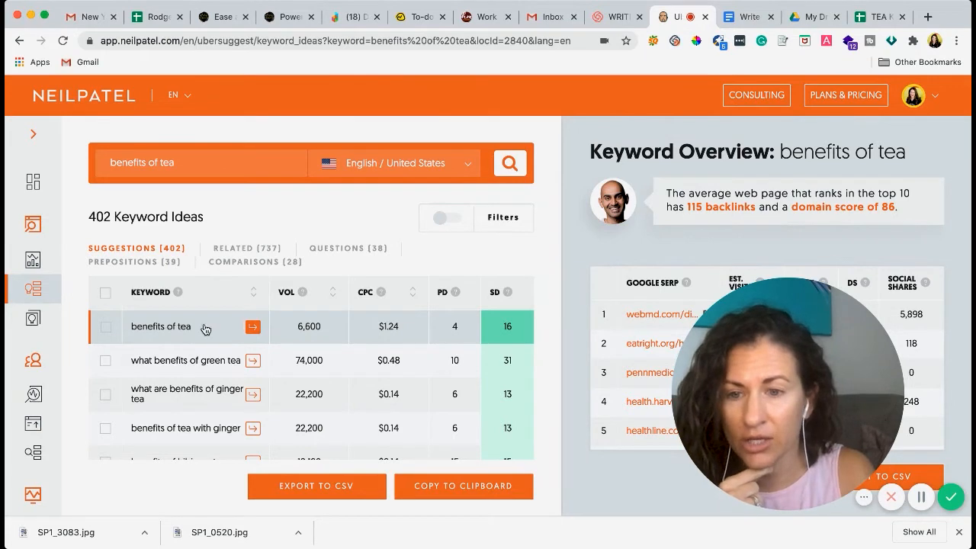
{"action": "mouse_move", "coordinate": [119, 181]}
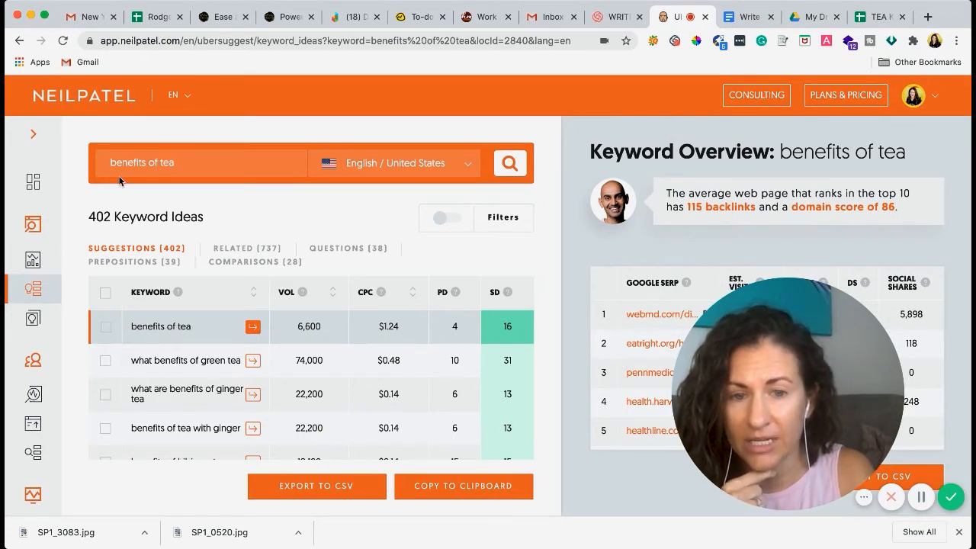
{"action": "mouse_move", "coordinate": [182, 222]}
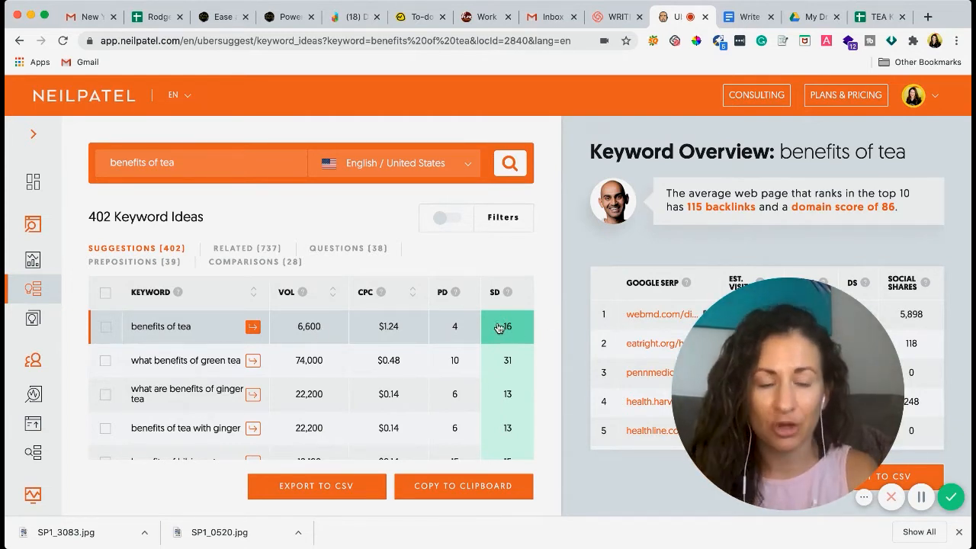
{"action": "mouse_move", "coordinate": [511, 292]}
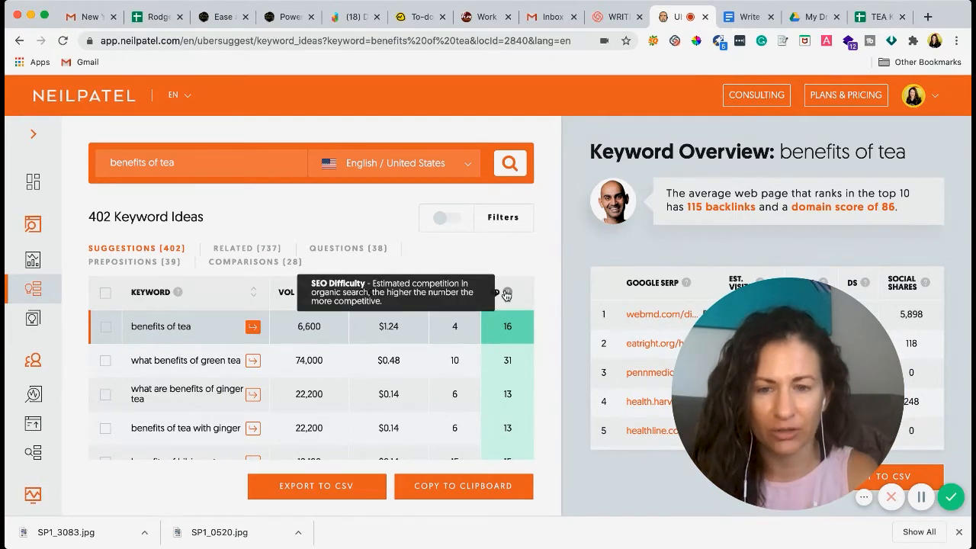
{"action": "mouse_move", "coordinate": [519, 330]}
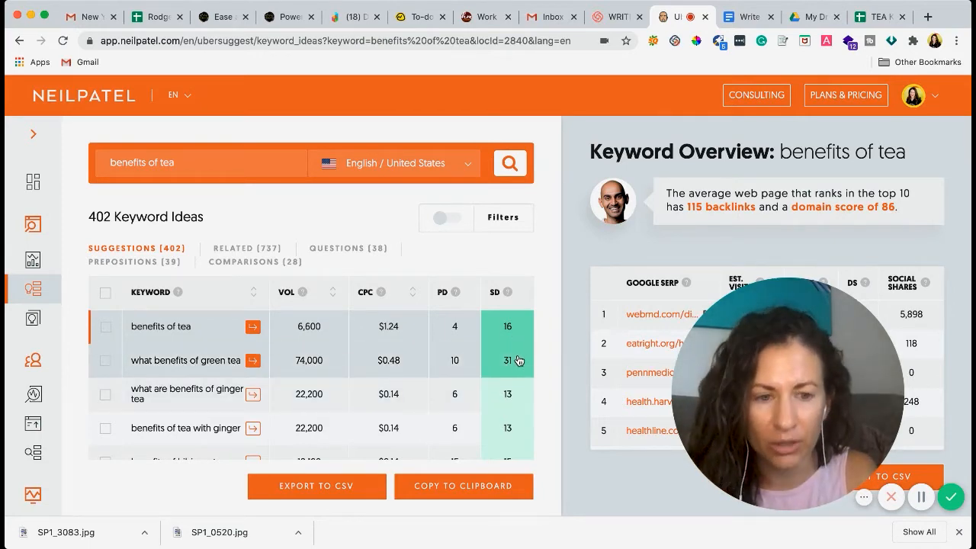
{"action": "scroll", "scroll_direction": "down", "scroll_amount": 3}
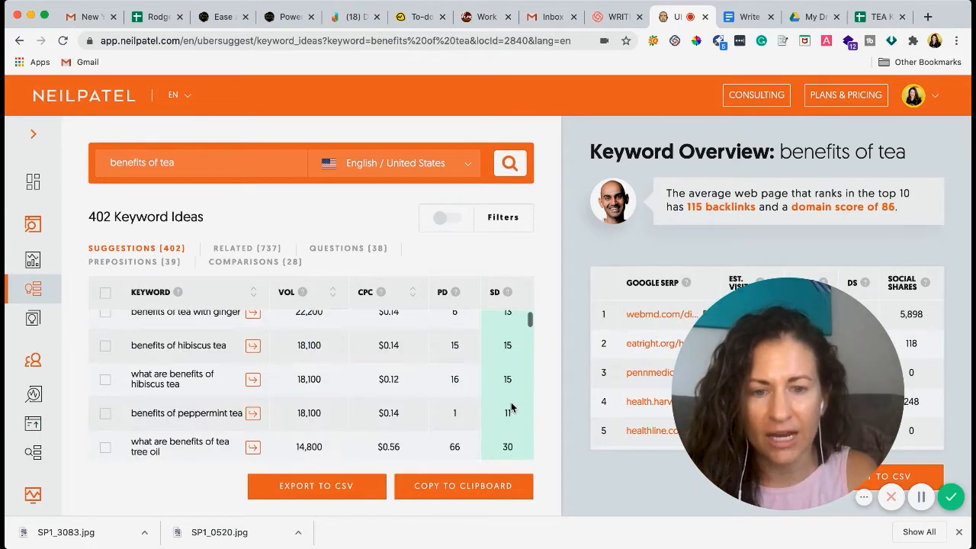
{"action": "scroll", "scroll_direction": "down", "scroll_amount": 3}
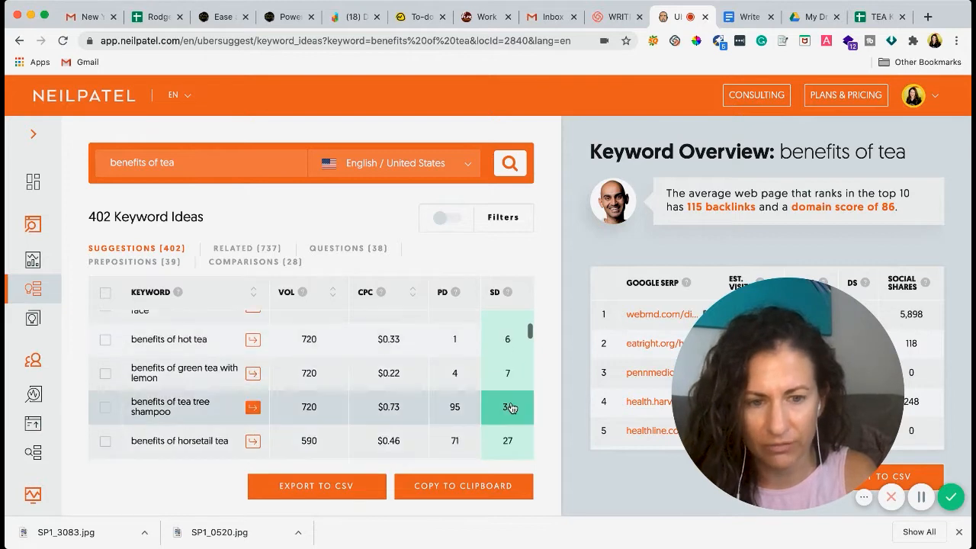
{"action": "scroll", "scroll_direction": "up", "scroll_amount": 3}
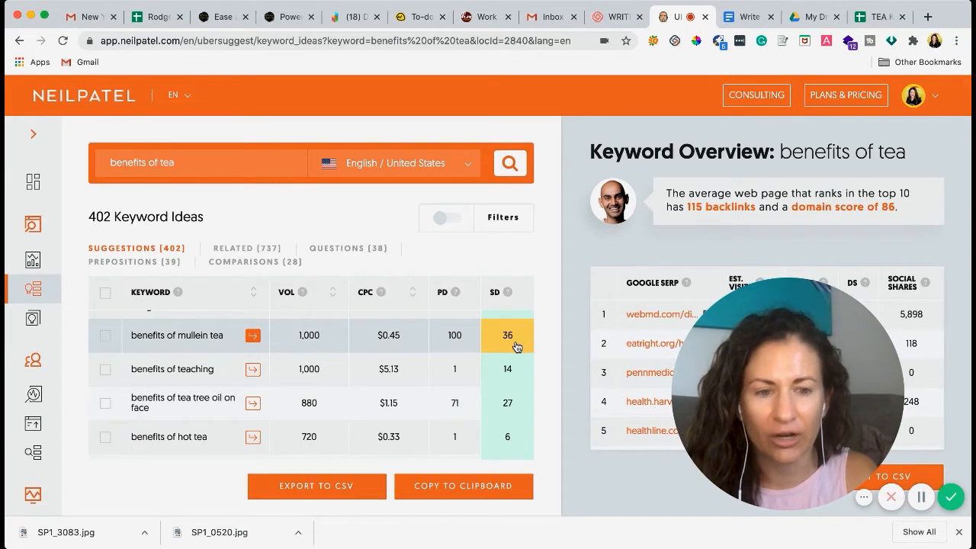
{"action": "mouse_move", "coordinate": [508, 422]}
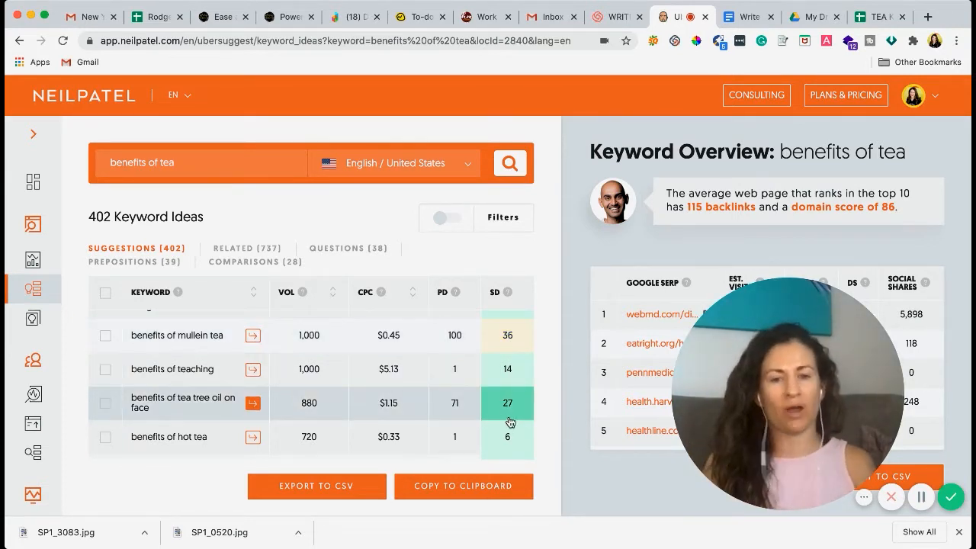
{"action": "scroll", "scroll_direction": "down", "scroll_amount": 3}
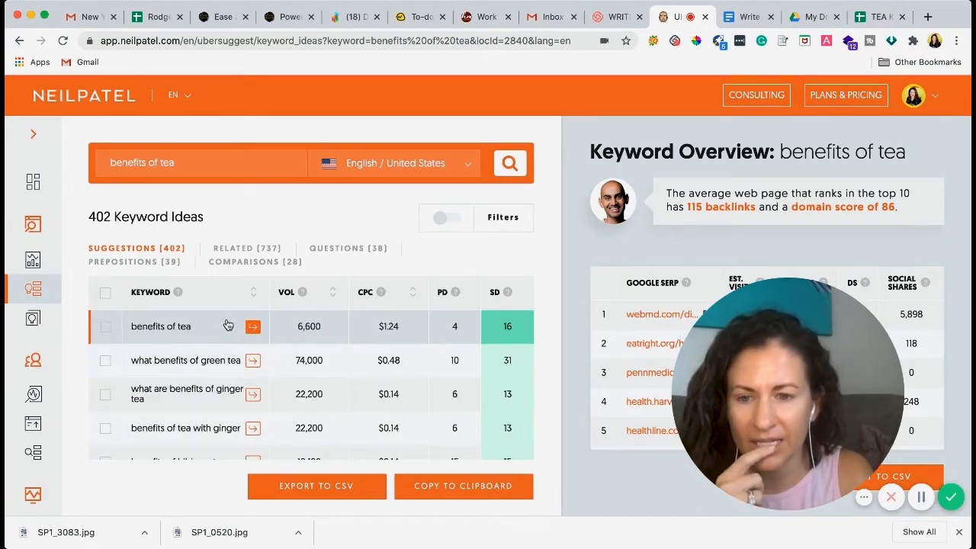
{"action": "mouse_move", "coordinate": [193, 366]}
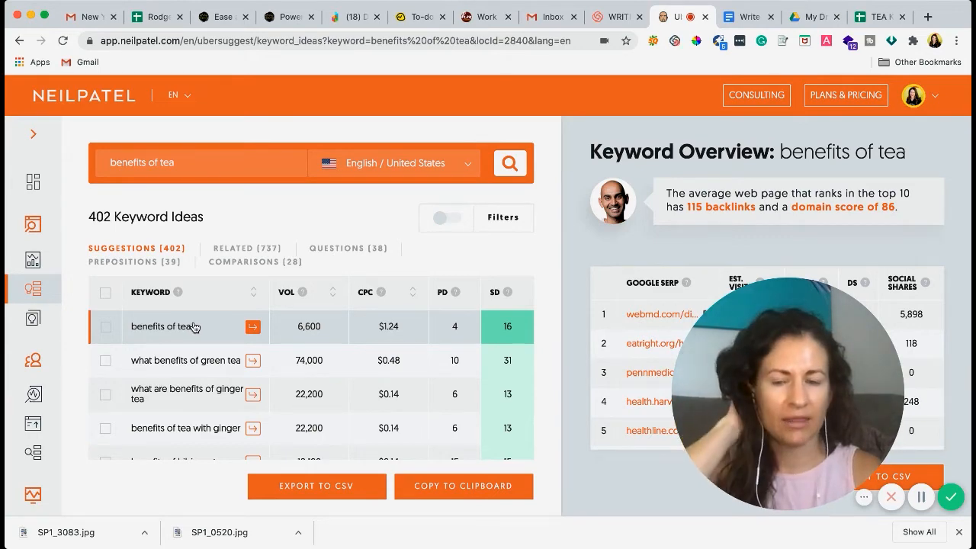
{"action": "scroll", "scroll_direction": "down", "scroll_amount": 3}
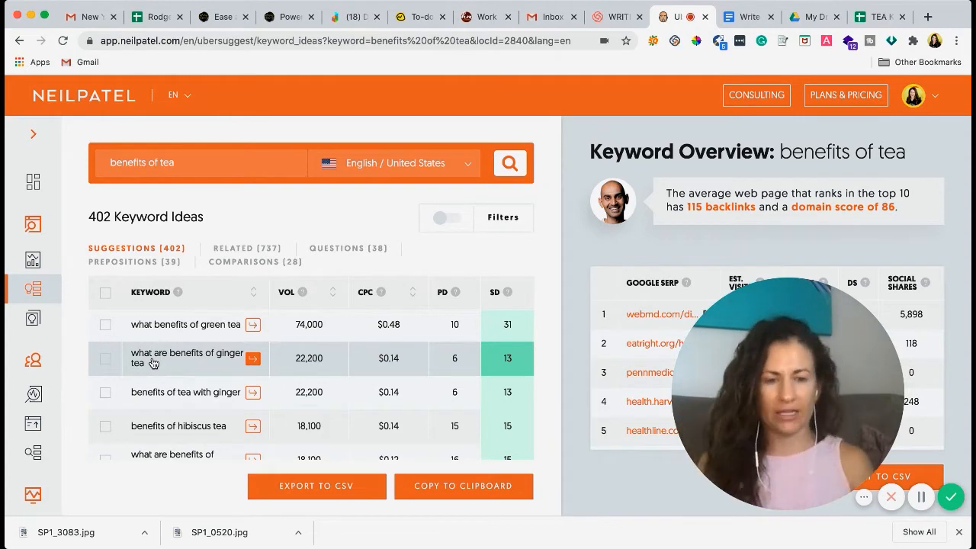
{"action": "mouse_move", "coordinate": [310, 448]}
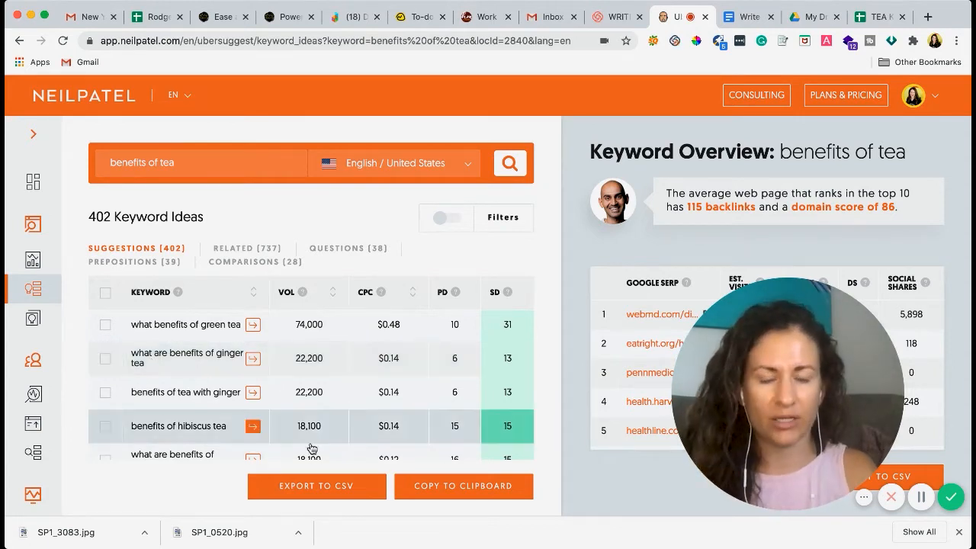
{"action": "mouse_move", "coordinate": [196, 392]}
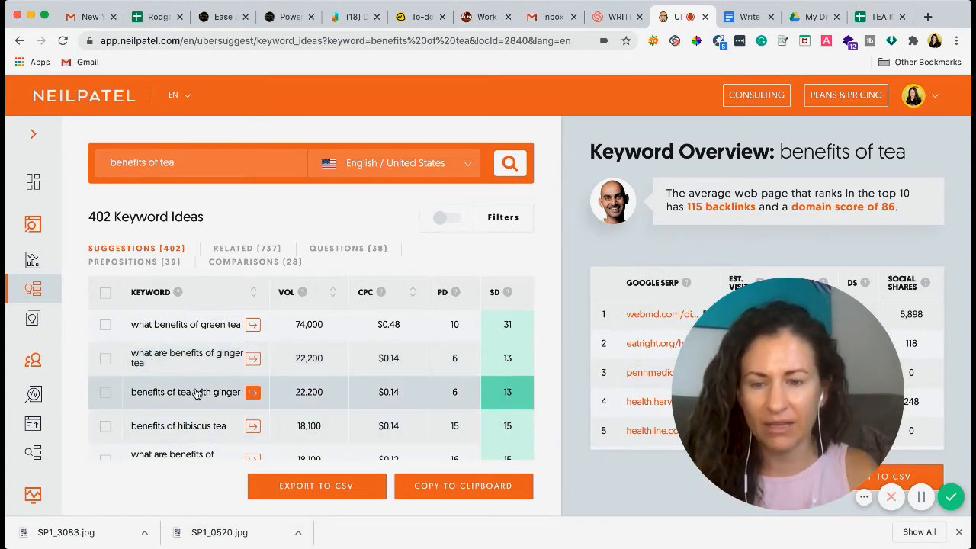
{"action": "mouse_move", "coordinate": [554, 442]}
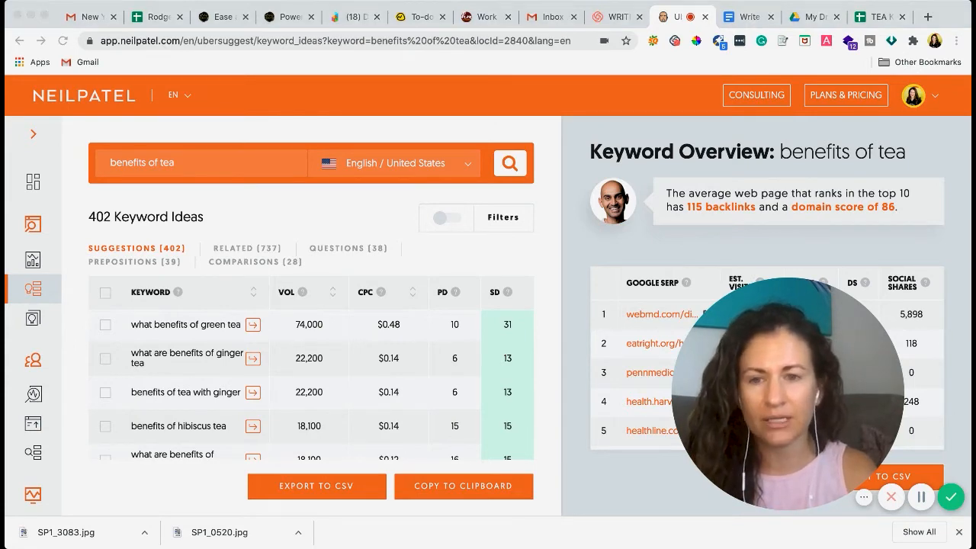
{"action": "mouse_move", "coordinate": [736, 12]}
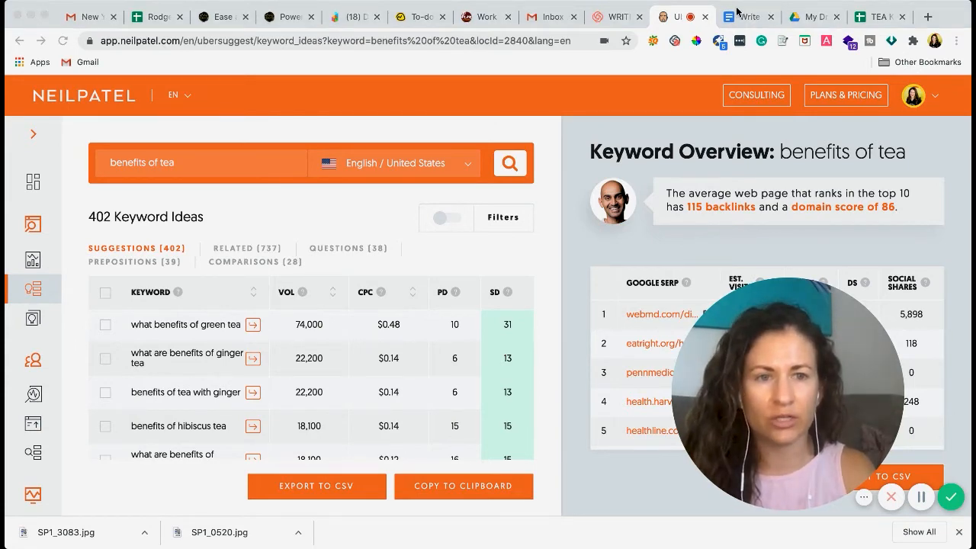
- List 'Benefits of green tea' and 'benefits of ginger tea' under 'Benefits of tea'
{"action": "left_click", "coordinate": [747, 16]}
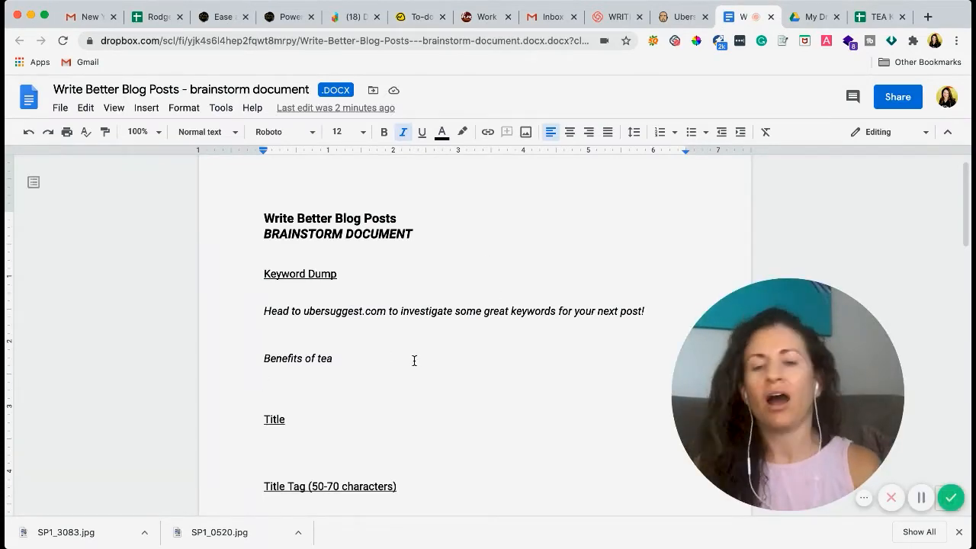
{"action": "type", "text": "/"}
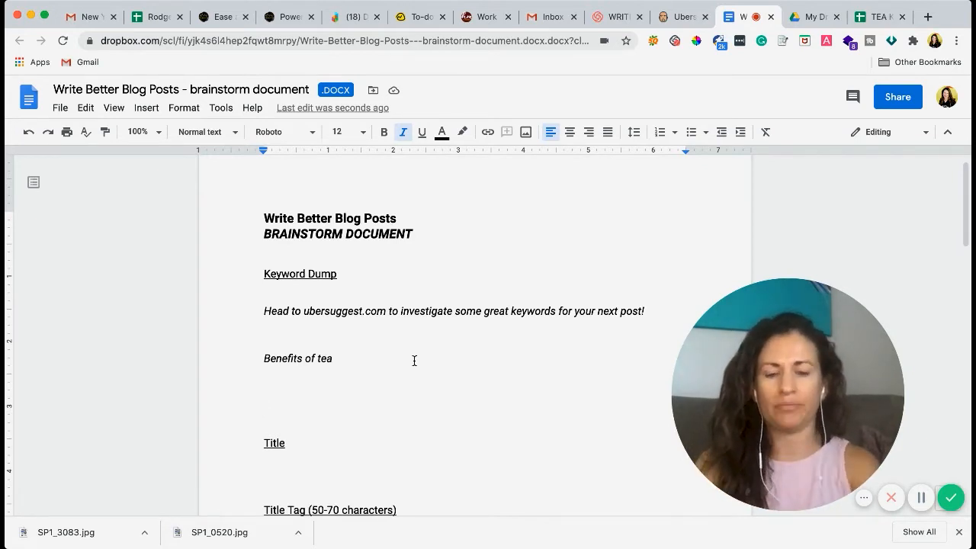
{"action": "type", "text": "Benefits of"}
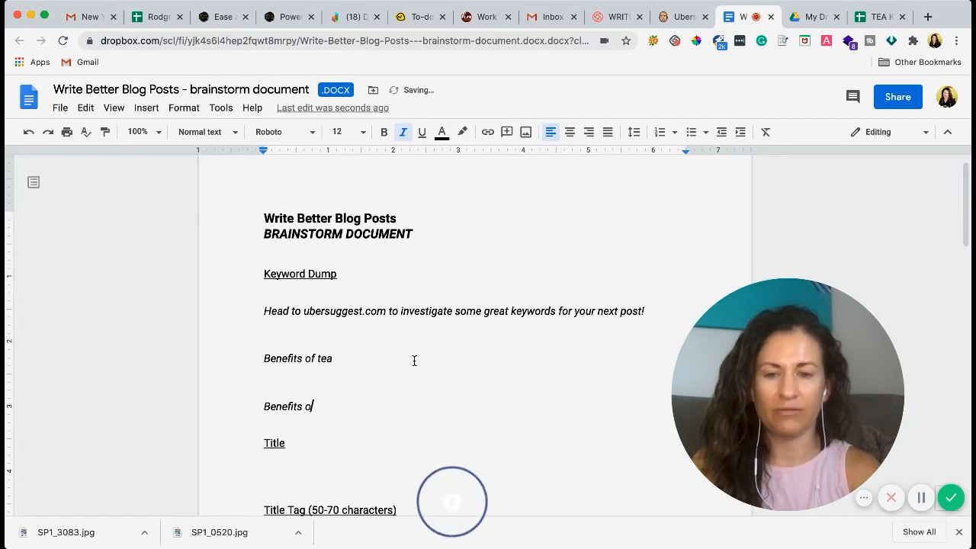
{"action": "type", "text": "green tea"}
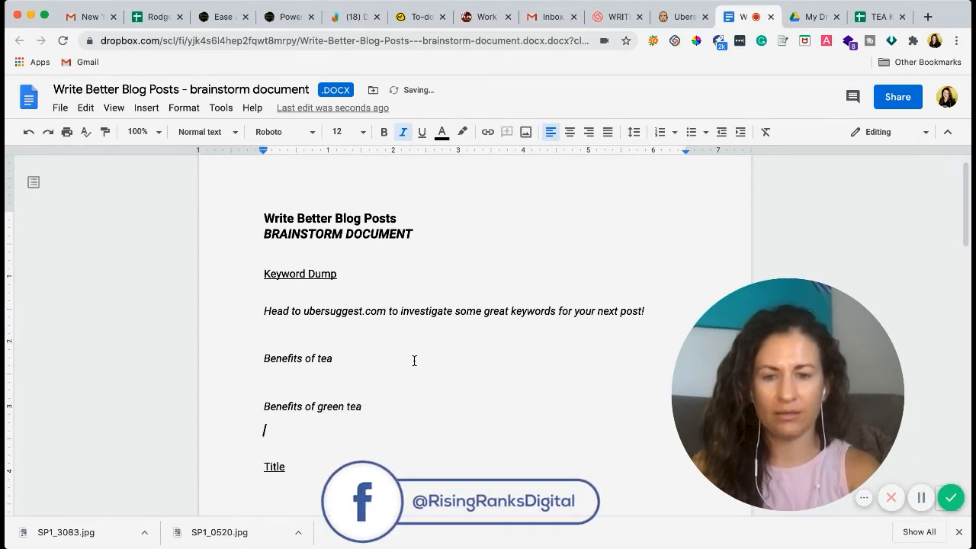
{"action": "type", "text": "benefits of"}
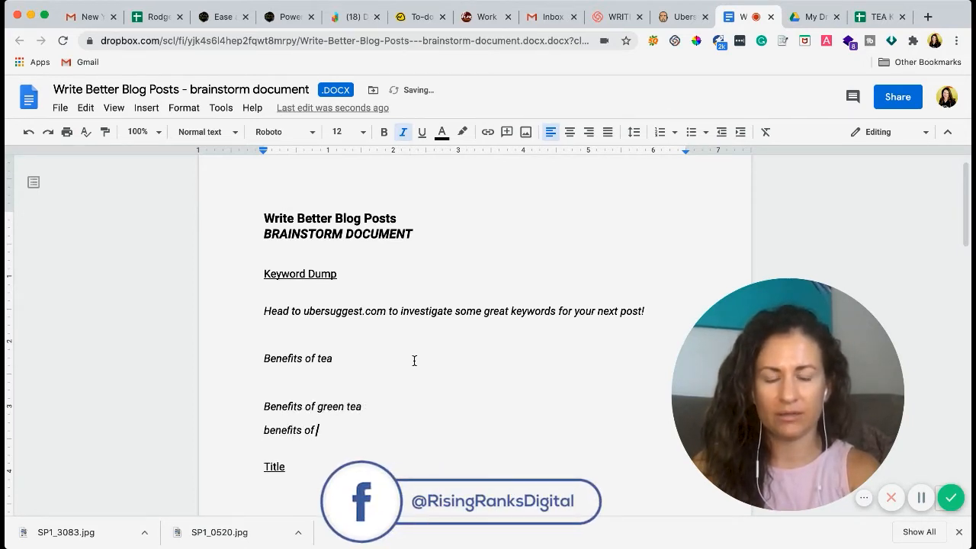
{"action": "type", "text": "ginger tea"}
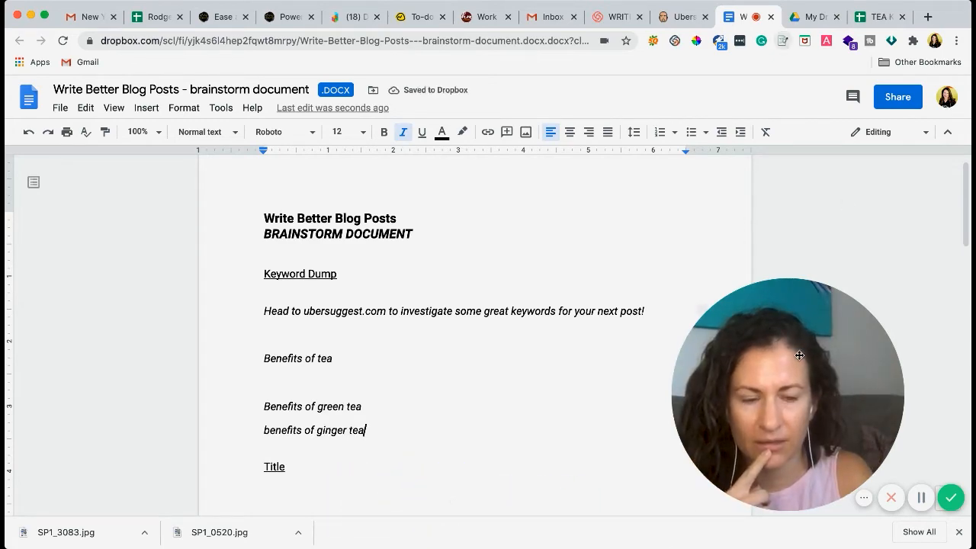
- Scroll further Ubersuggest 'benefits of tea' ideas, such as sage, rosemary and soursop tea
{"action": "left_click", "coordinate": [678, 16]}
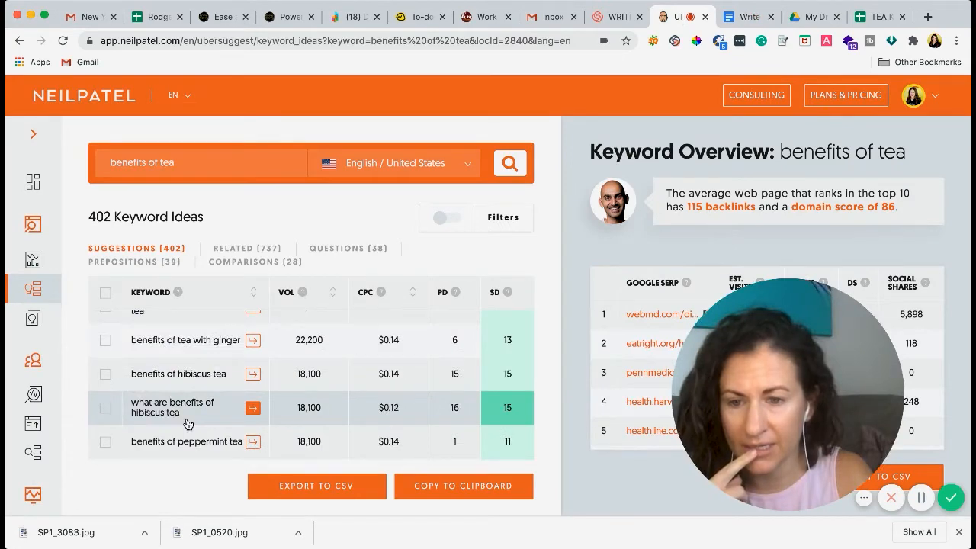
{"action": "scroll", "scroll_direction": "down", "scroll_amount": 3}
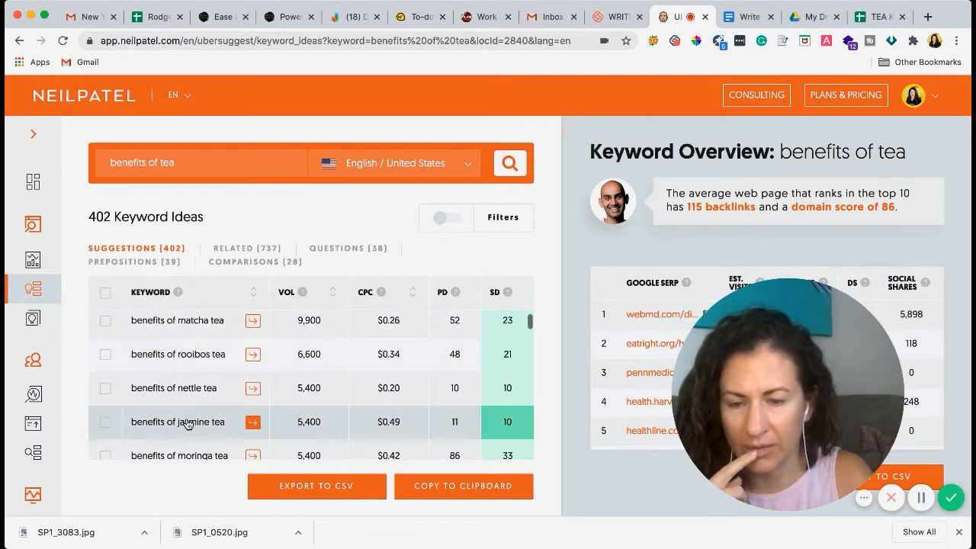
{"action": "scroll", "scroll_direction": "down", "scroll_amount": 3}
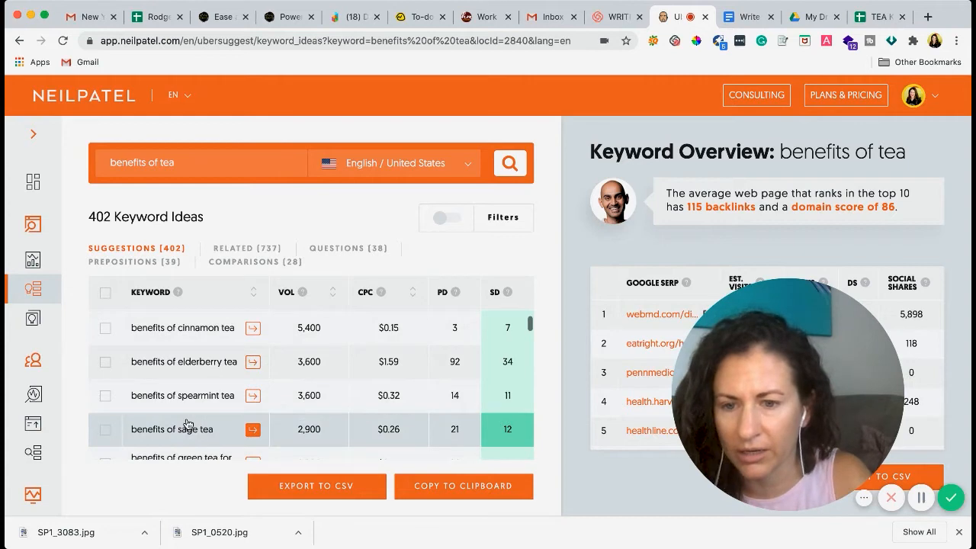
{"action": "scroll", "scroll_direction": "down", "scroll_amount": 3}
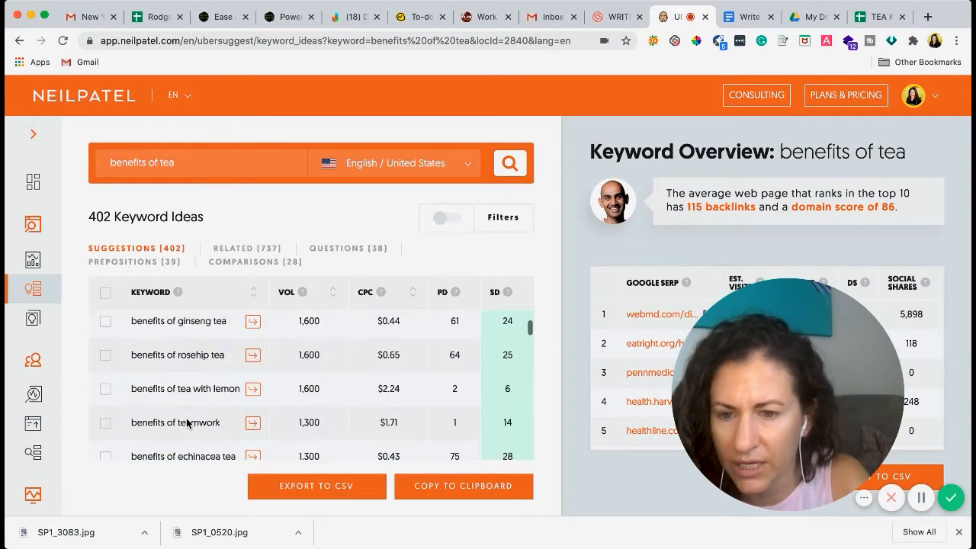
{"action": "scroll", "scroll_direction": "down", "scroll_amount": 3}
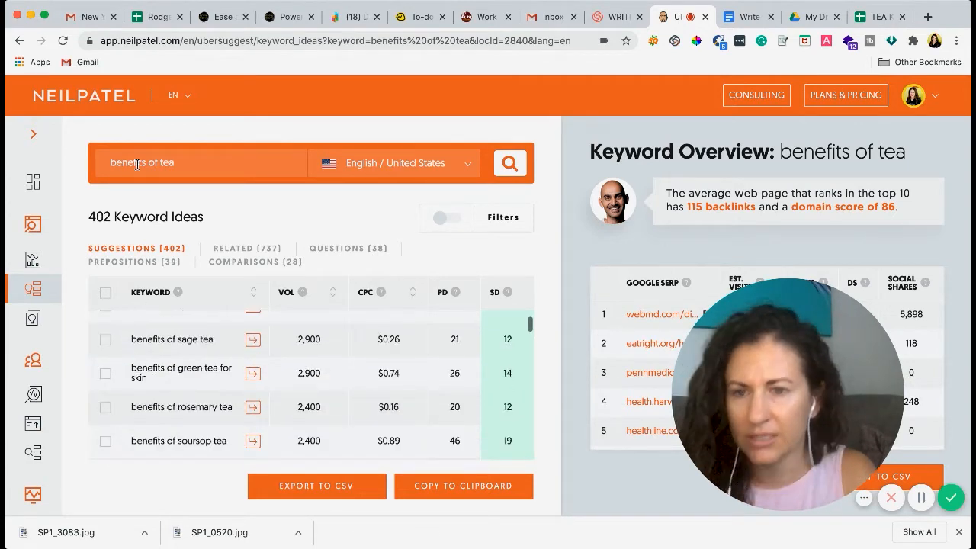
- Search Ubersuggest for 'health benefits of tea' and scroll its 314 keyword ideas
{"action": "type", "text": "healt"}
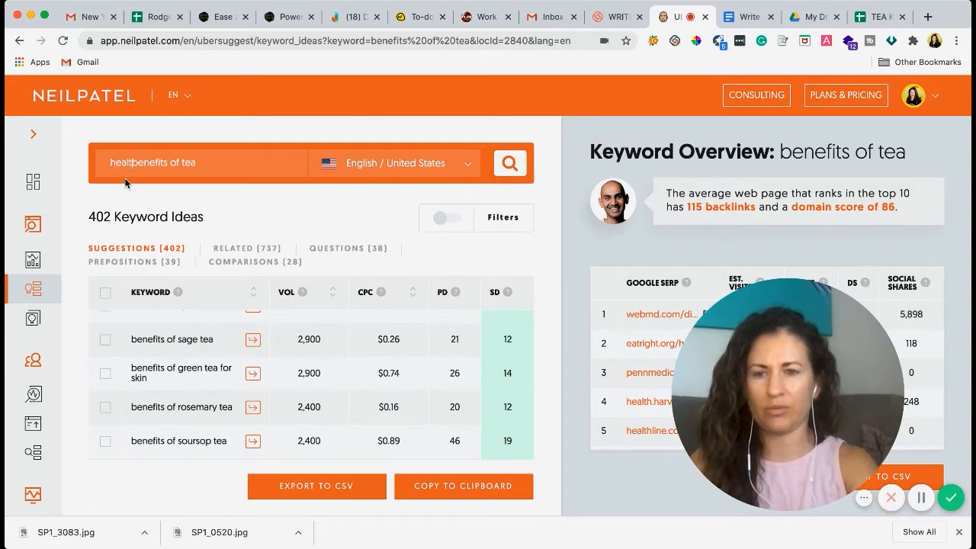
{"action": "left_click", "coordinate": [509, 163]}
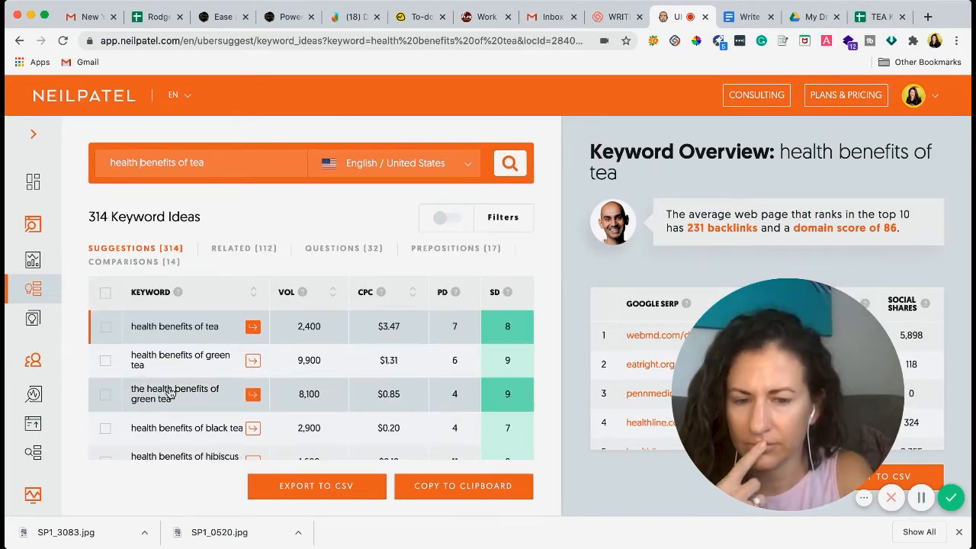
{"action": "scroll", "scroll_direction": "down", "scroll_amount": 3}
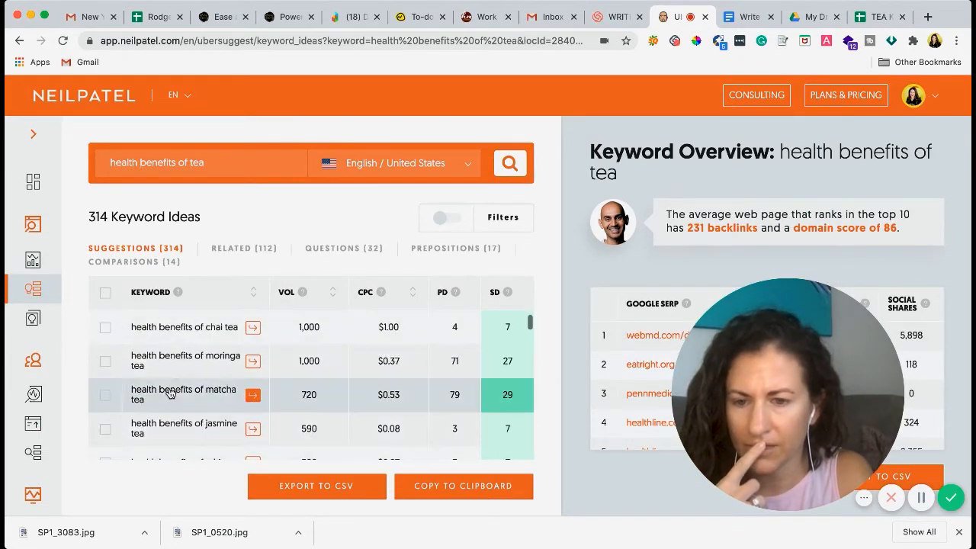
{"action": "scroll", "scroll_direction": "down", "scroll_amount": 3}
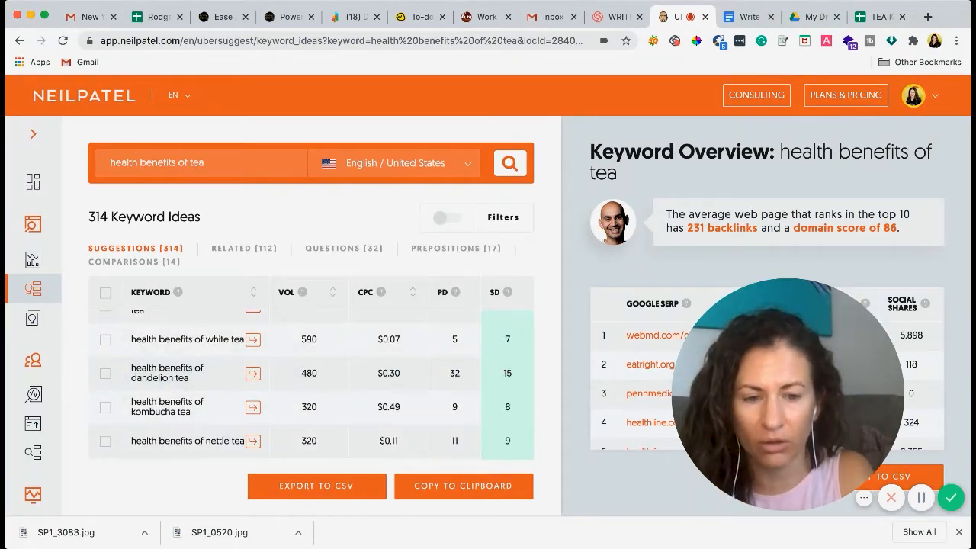
- Bold the 'Benefits of tea' keyword in the brainstorm document
{"action": "left_click", "coordinate": [747, 16]}
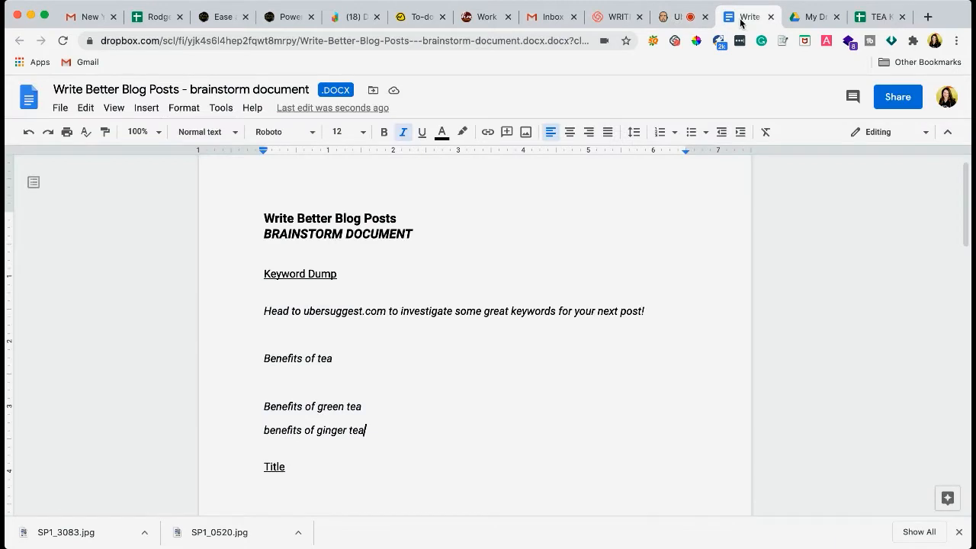
{"action": "double_click", "coordinate": [297, 359]}
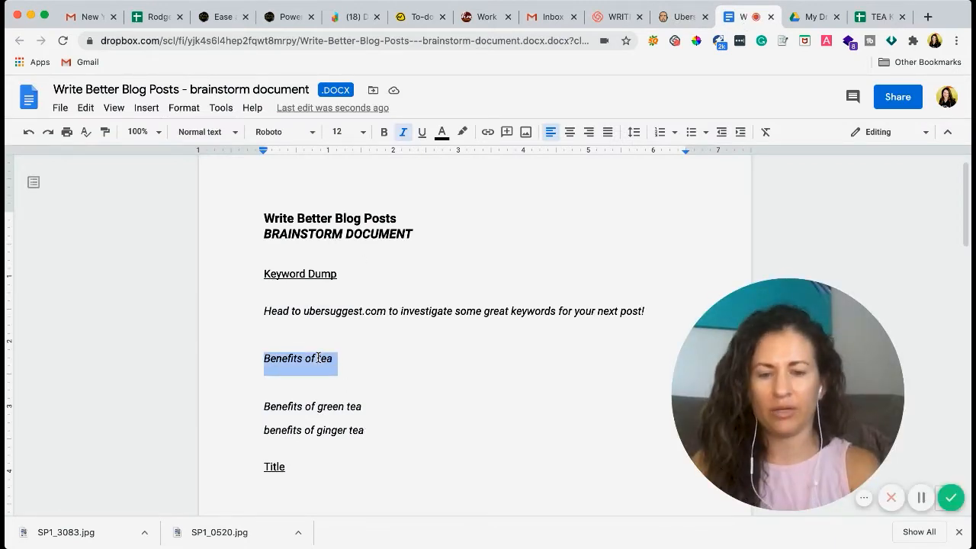
{"action": "left_click", "coordinate": [383, 132]}
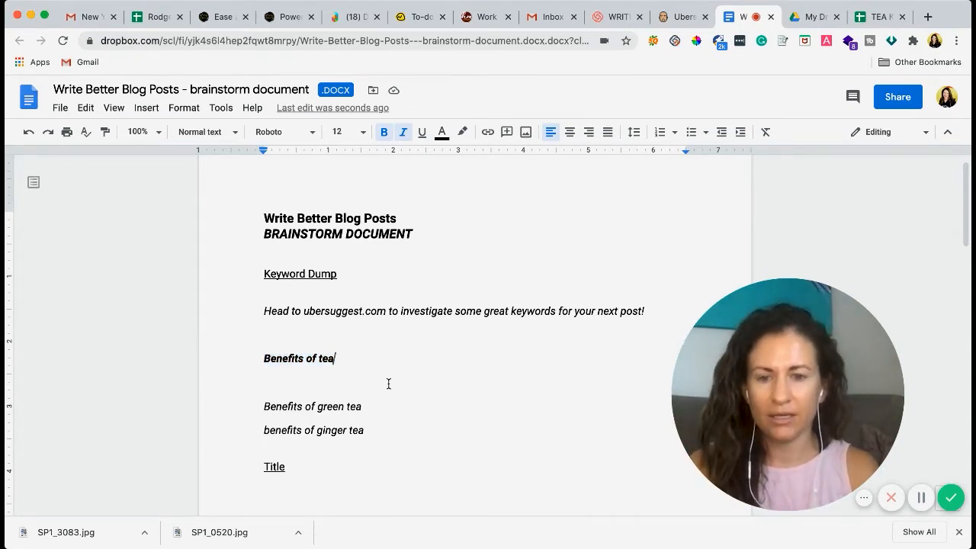
{"action": "scroll", "scroll_direction": "down", "scroll_amount": 3}
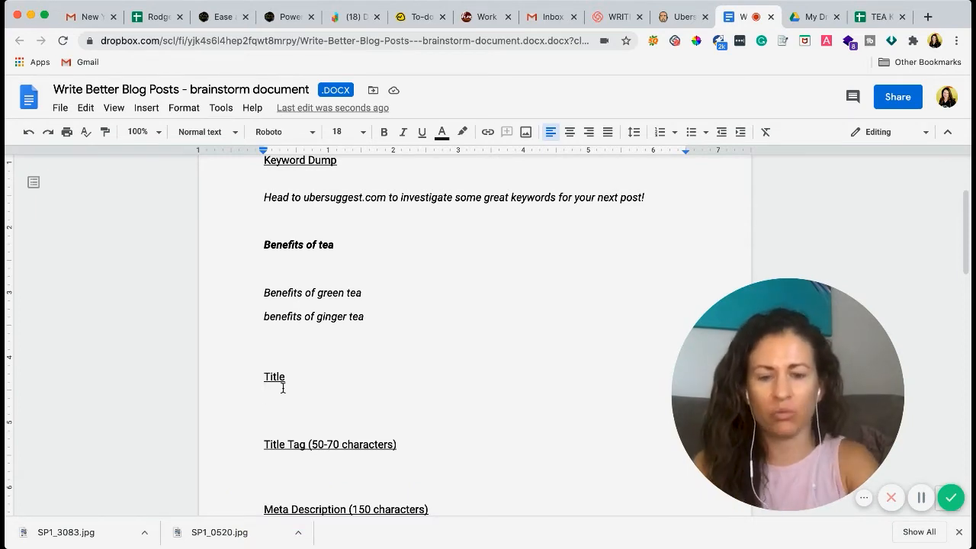
- Type the title '10 Benefits of Tea & Why You Need to Start drinking it now'
{"action": "left_click", "coordinate": [265, 391]}
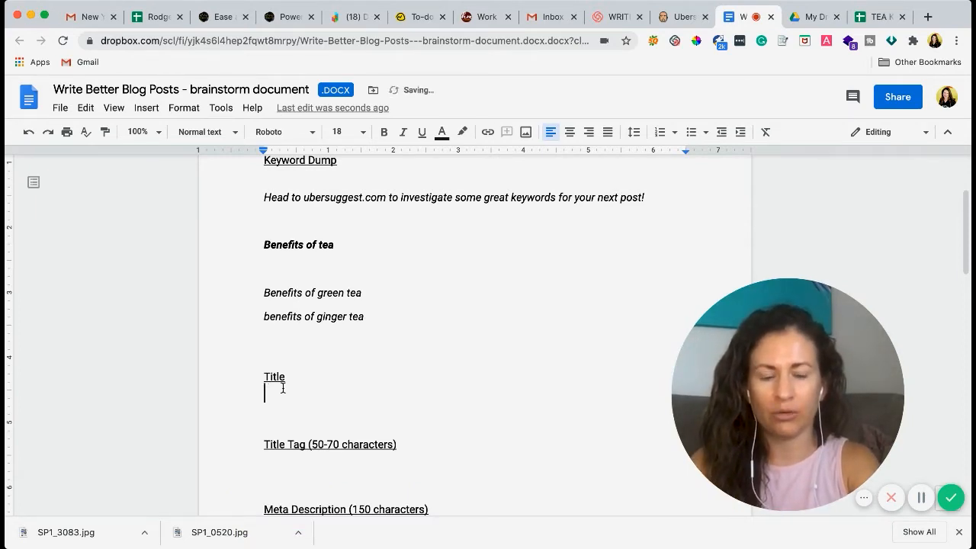
{"action": "type", "text": "10 Benefit"}
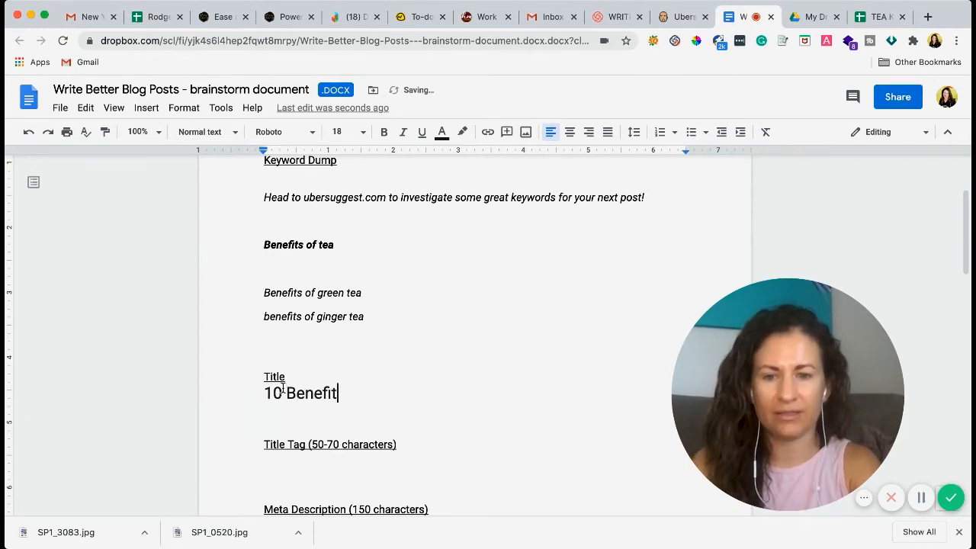
{"action": "type", "text": "s of Tea"}
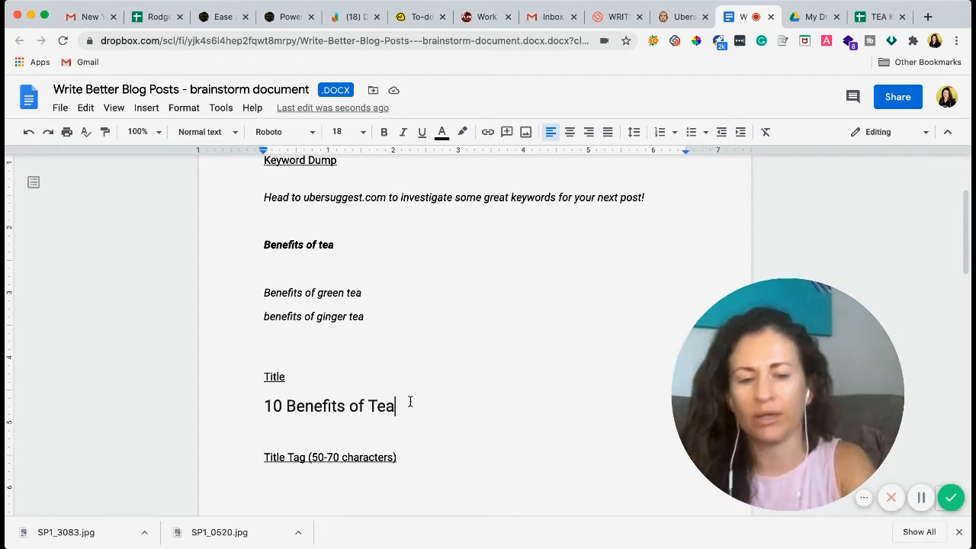
{"action": "type", "text": "&"}
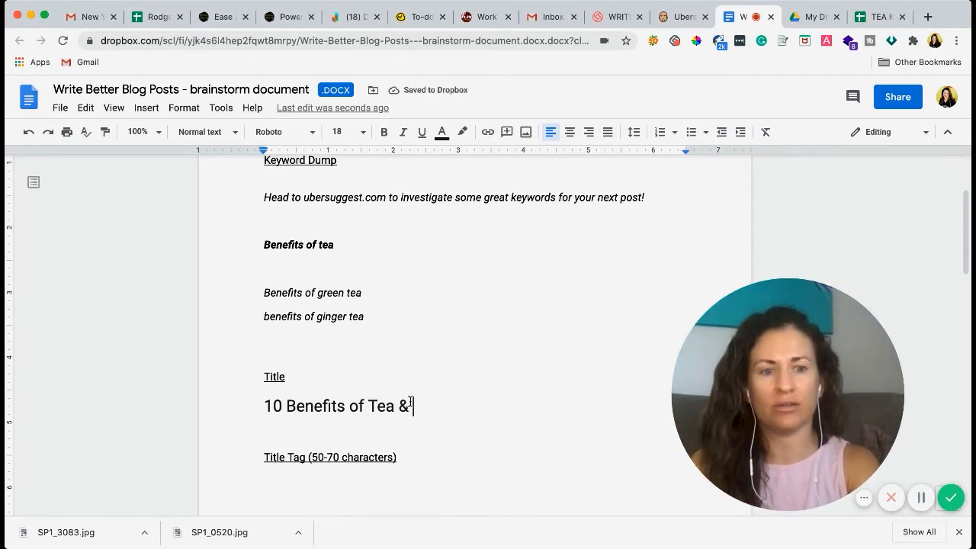
{"action": "type", "text": "Why YOu"}
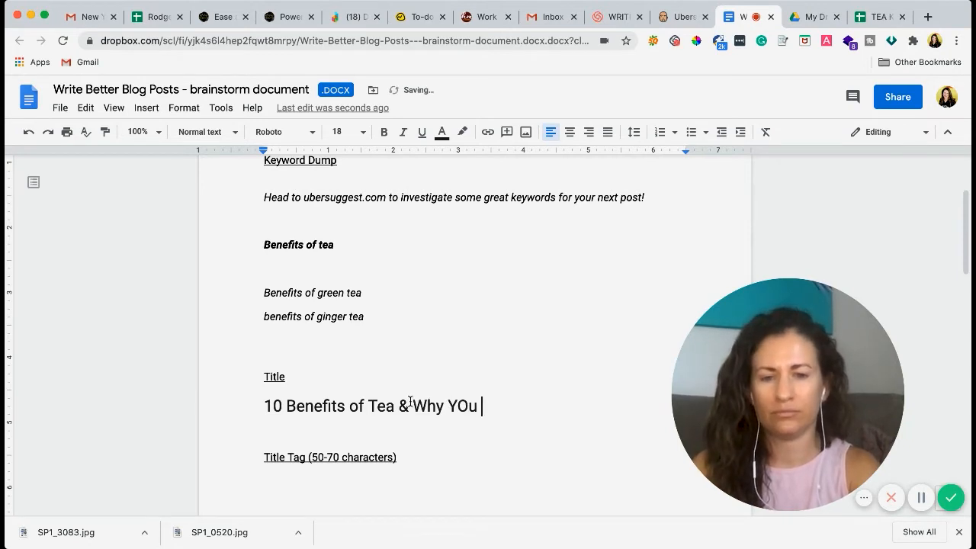
{"action": "type", "text": "ou Need to Start drinkg"}
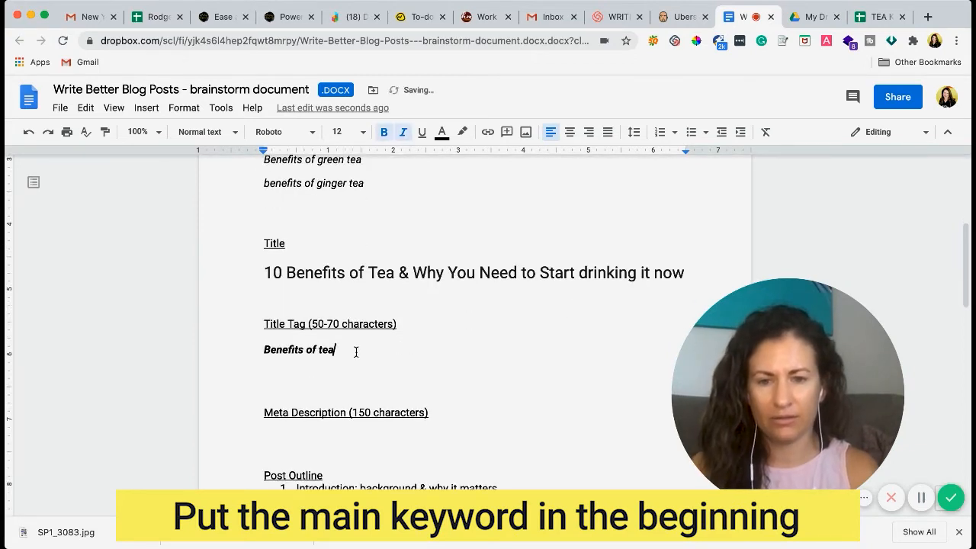
- Complete the title tag with '| Top 10 Reasons you Need to Drink it Daily'
{"action": "type", "text": "| Top 10 Reasons you |"}
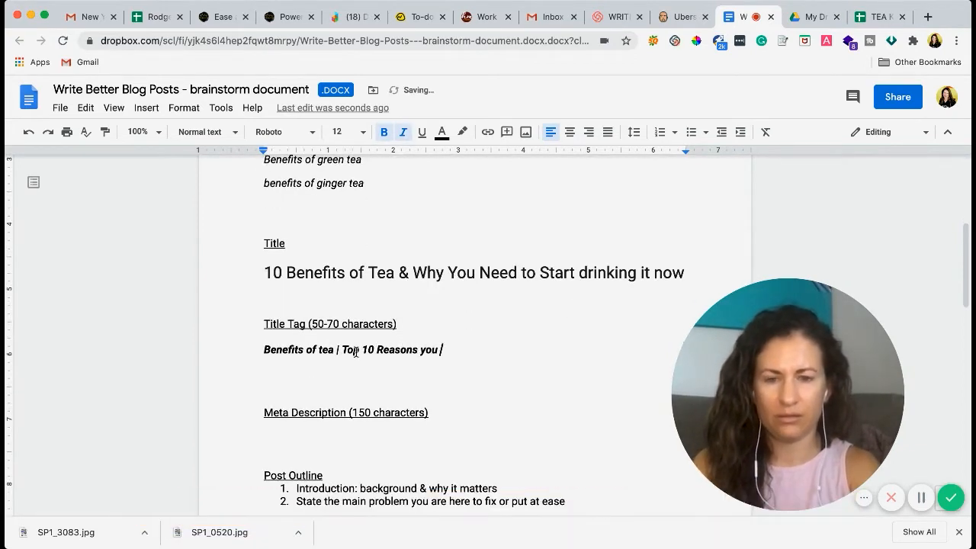
{"action": "type", "text": "Need to Drink it Daily"}
{"action": "type", "text": "benefits"}
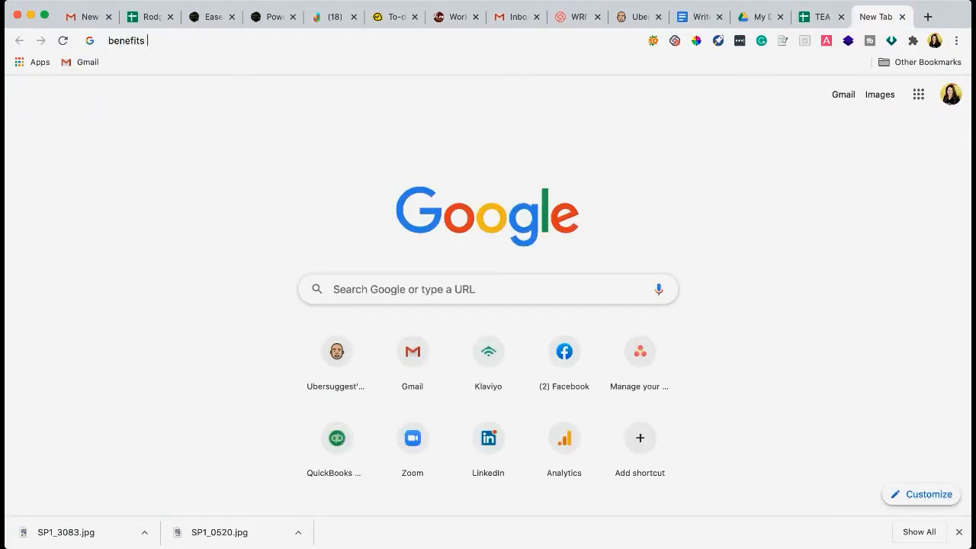
- Run a Google search for 'benefits of tea', then return to the brainstorm document
{"action": "type", "text": " of tea"}
{"action": "key", "text": "Return"}
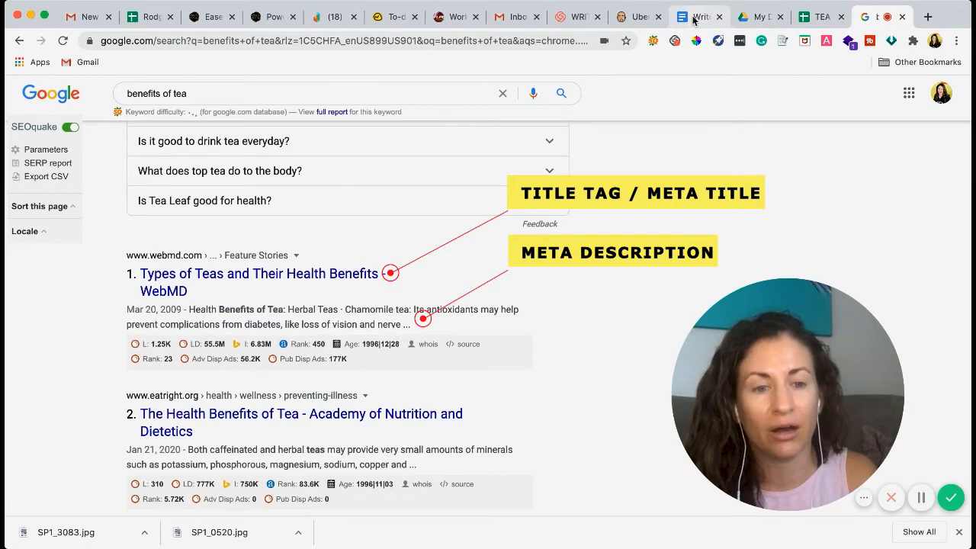
{"action": "left_click", "coordinate": [698, 16]}
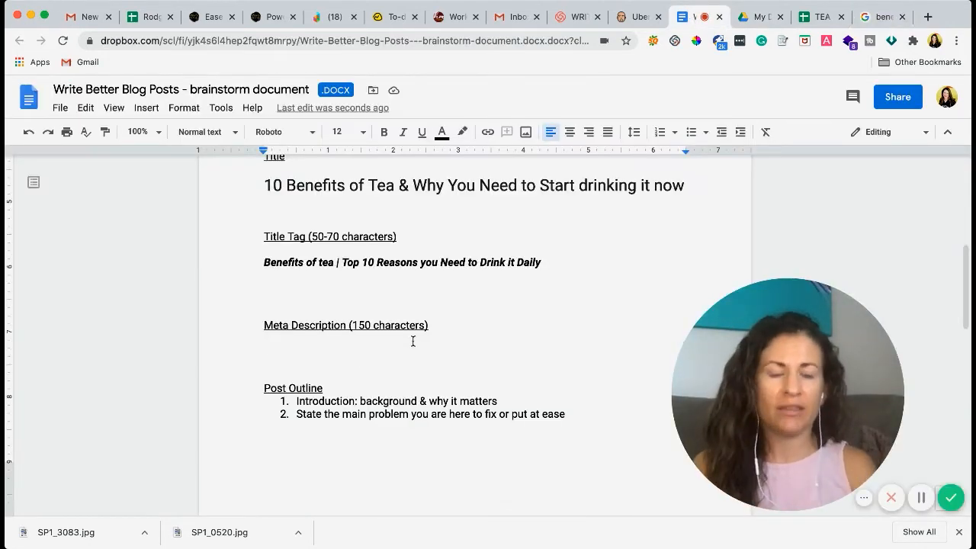
- Delete the surplus empty lines under the title tag and add a blank line after 'Post Outline'
{"action": "left_click", "coordinate": [264, 339]}
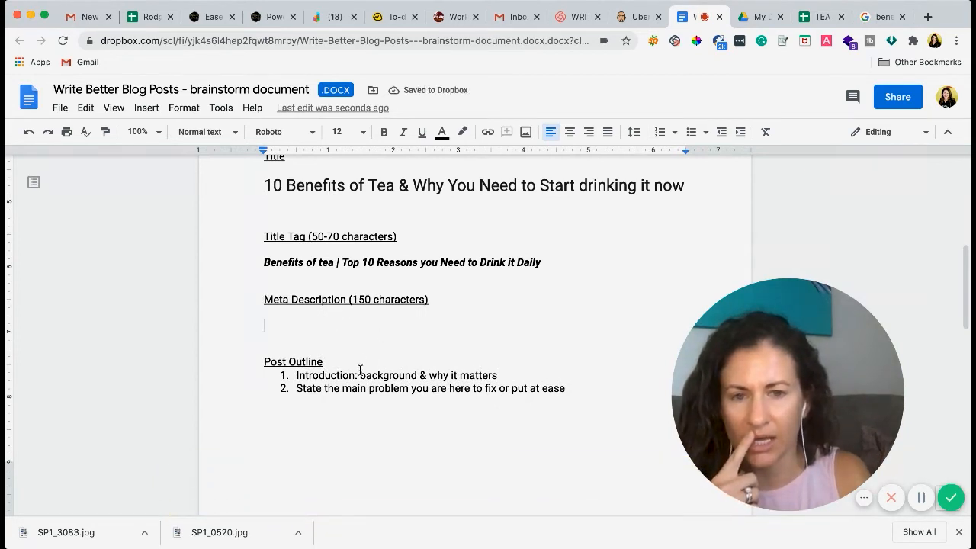
{"action": "scroll", "scroll_direction": "down", "scroll_amount": 3}
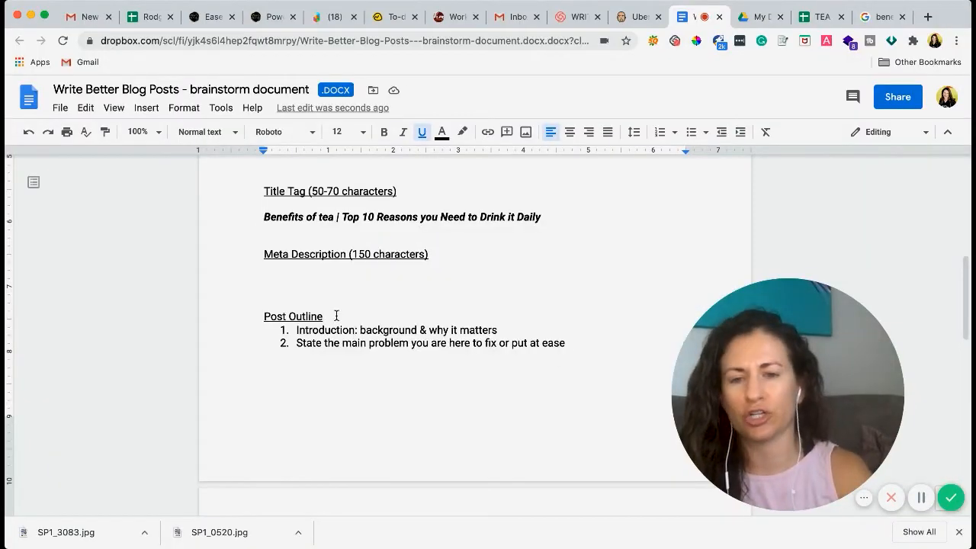
{"action": "key", "text": "Return"}
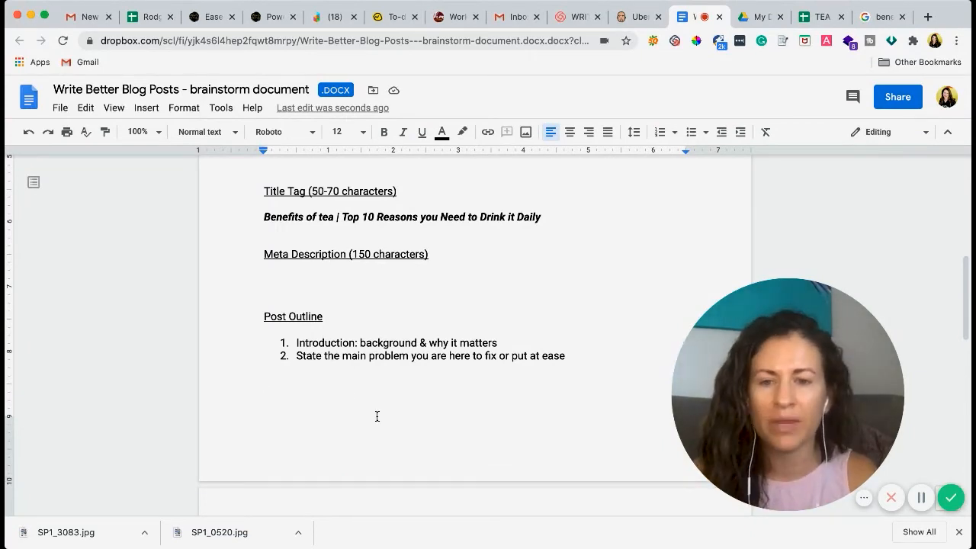
- Type the underlined heading 'BENEFITS OF TEA' above the numbered outline points
{"action": "left_click", "coordinate": [265, 379]}
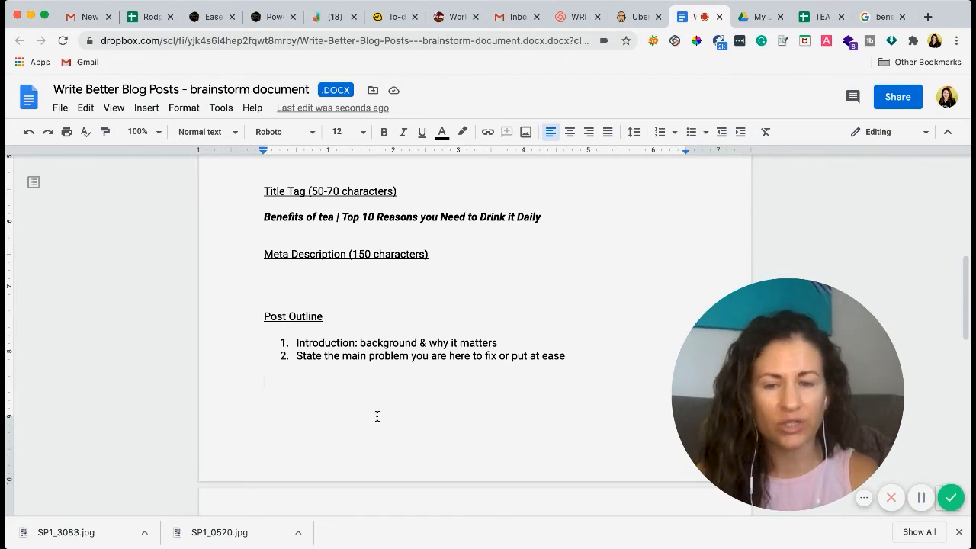
{"action": "scroll", "scroll_direction": "up", "scroll_amount": 3}
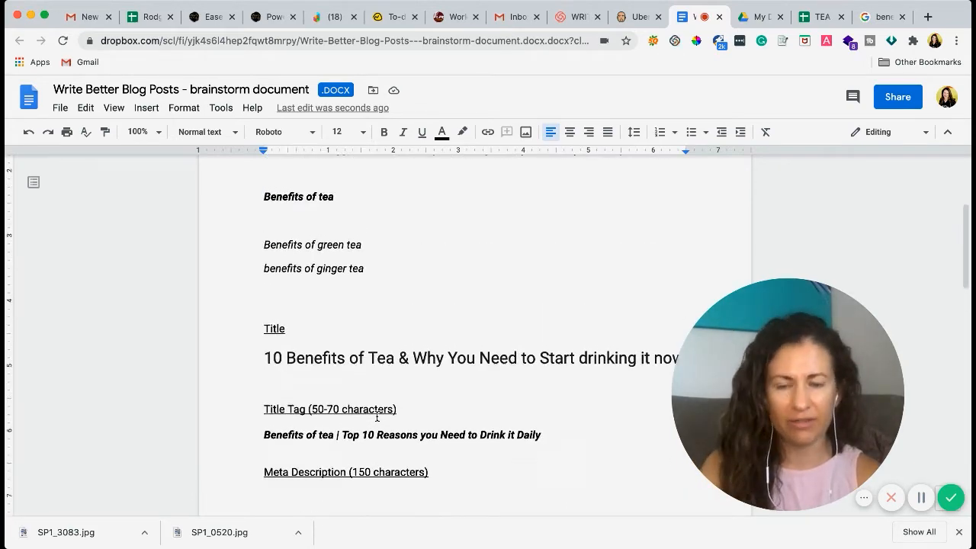
{"action": "scroll", "scroll_direction": "down", "scroll_amount": 3}
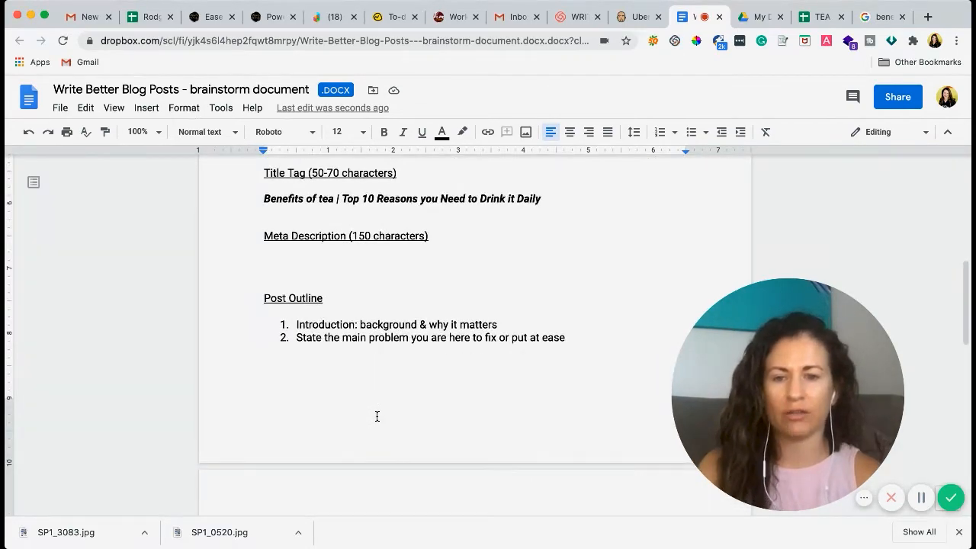
{"action": "type", "text": "B"}
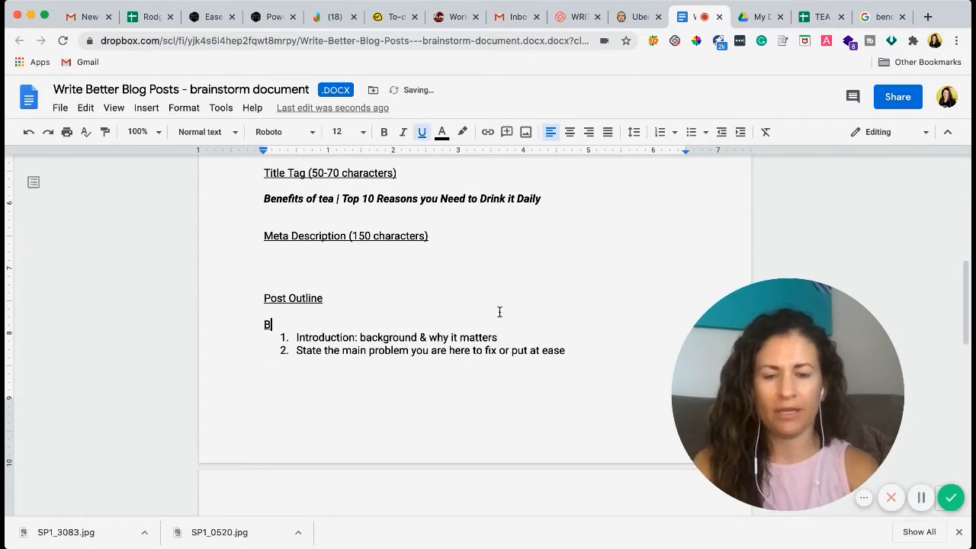
{"action": "type", "text": "ENEF"}
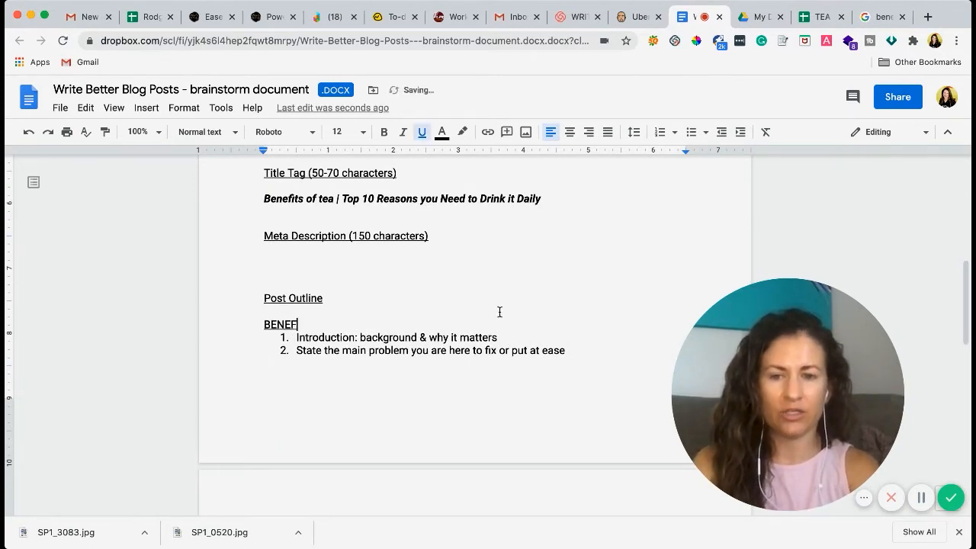
{"action": "type", "text": "ITS"}
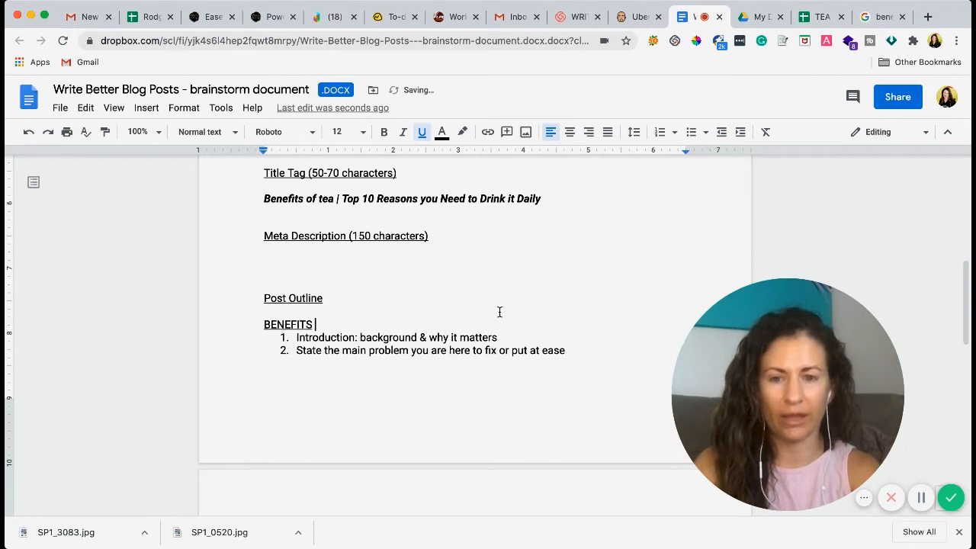
{"action": "type", "text": "OF TEA"}
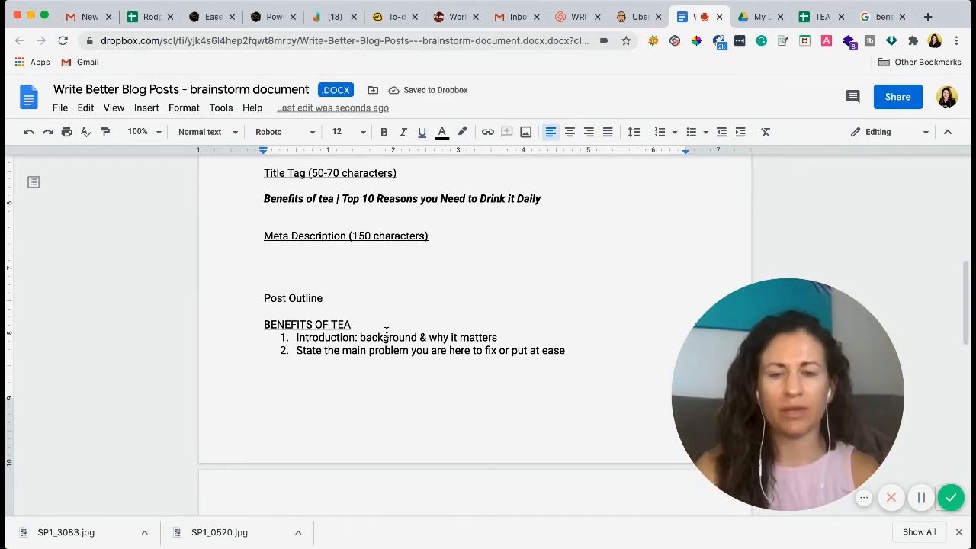
{"action": "scroll", "scroll_direction": "up", "scroll_amount": 3}
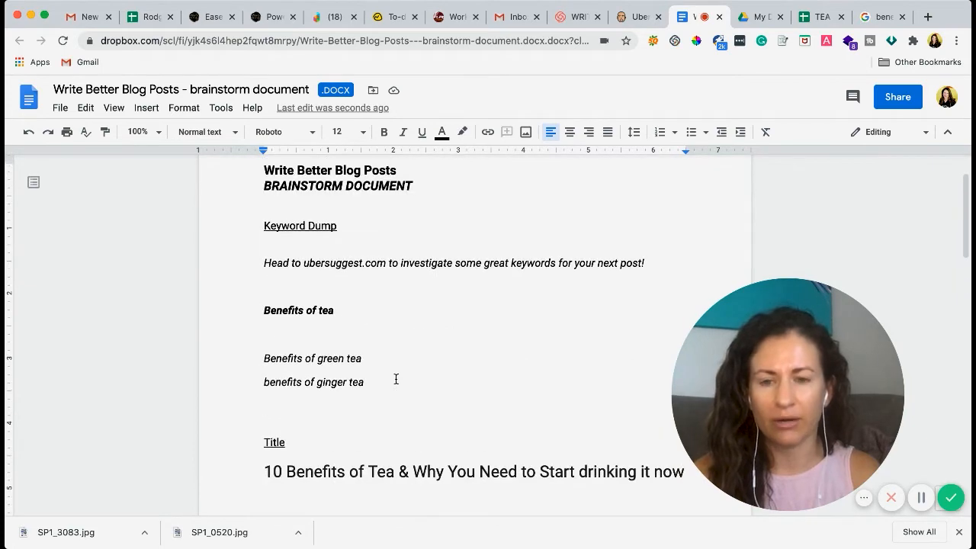
{"action": "scroll", "scroll_direction": "down", "scroll_amount": 3}
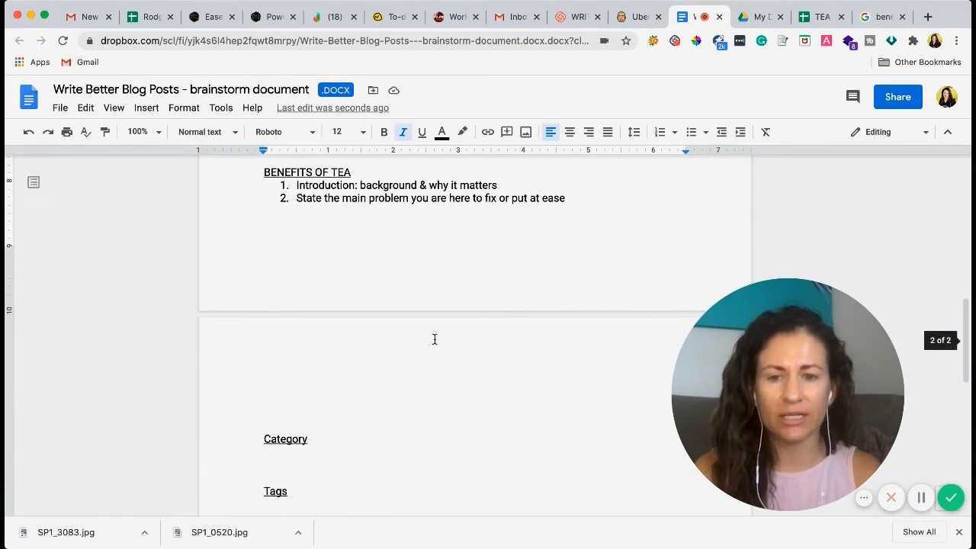
{"action": "scroll", "scroll_direction": "down", "scroll_amount": 3}
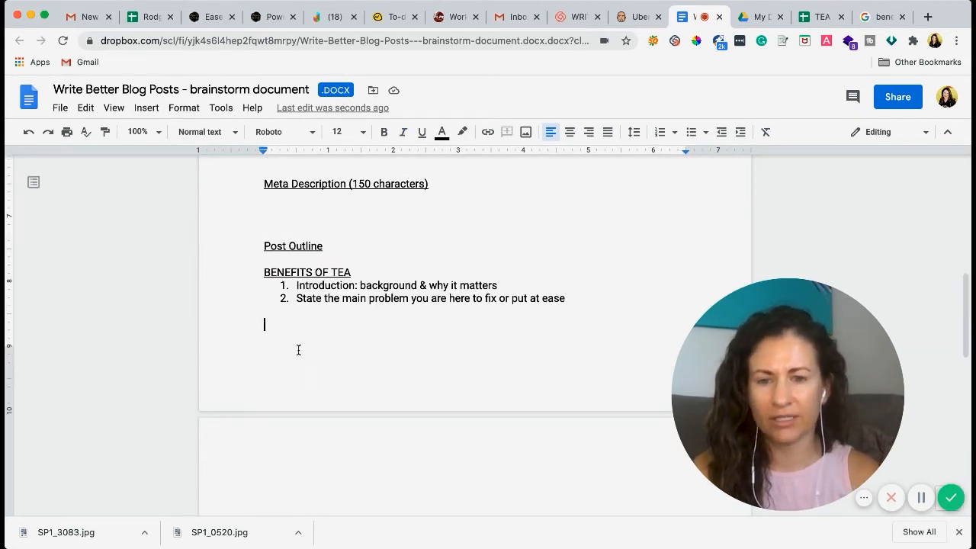
{"action": "mouse_move", "coordinate": [307, 371]}
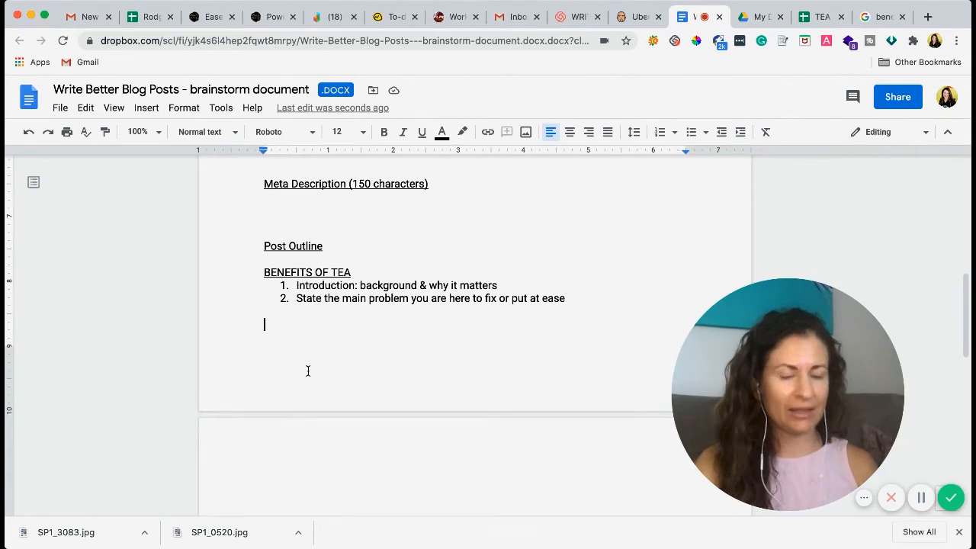
- Type the bold italic line 'Benefits of green tea' below the numbered outline list
{"action": "type", "text": "Benefits of green tea"}
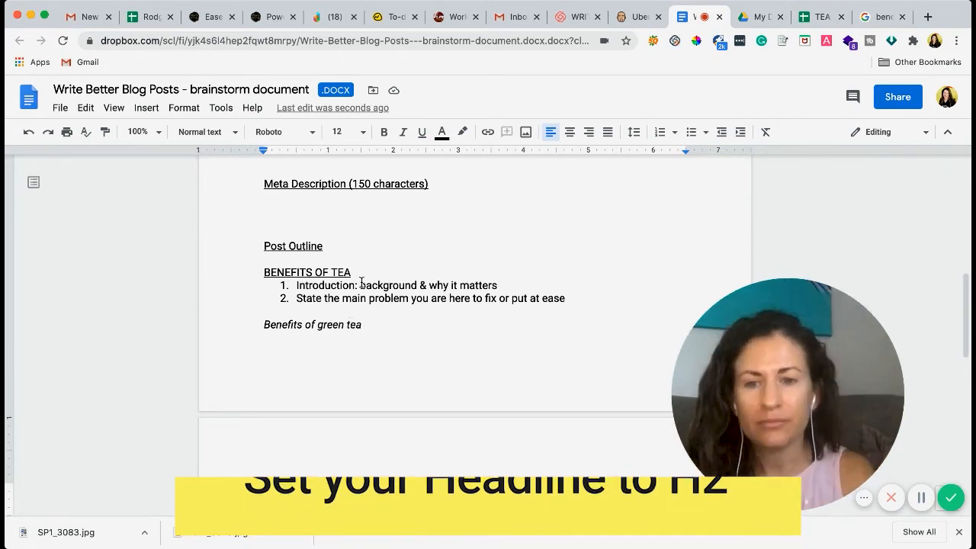
{"action": "scroll", "scroll_direction": "up", "scroll_amount": 3}
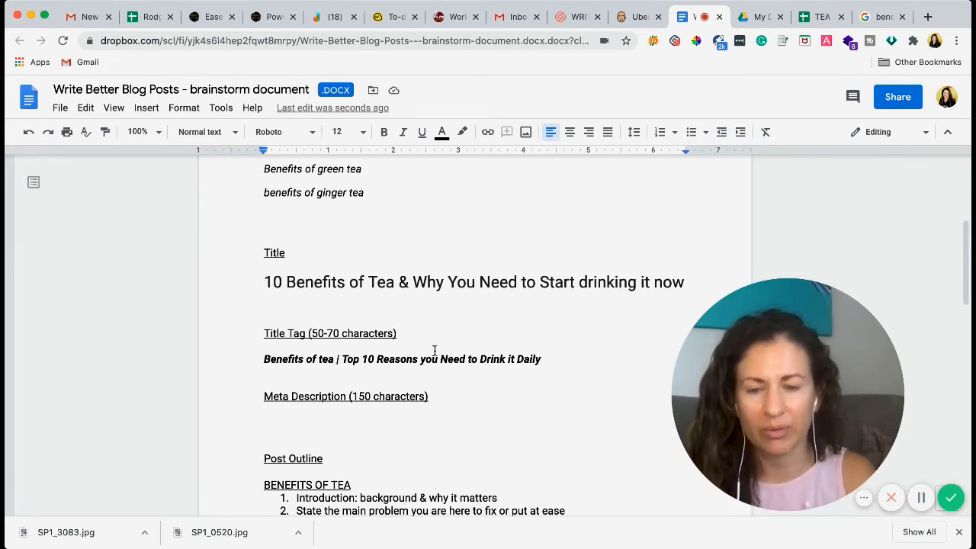
{"action": "scroll", "scroll_direction": "down", "scroll_amount": 3}
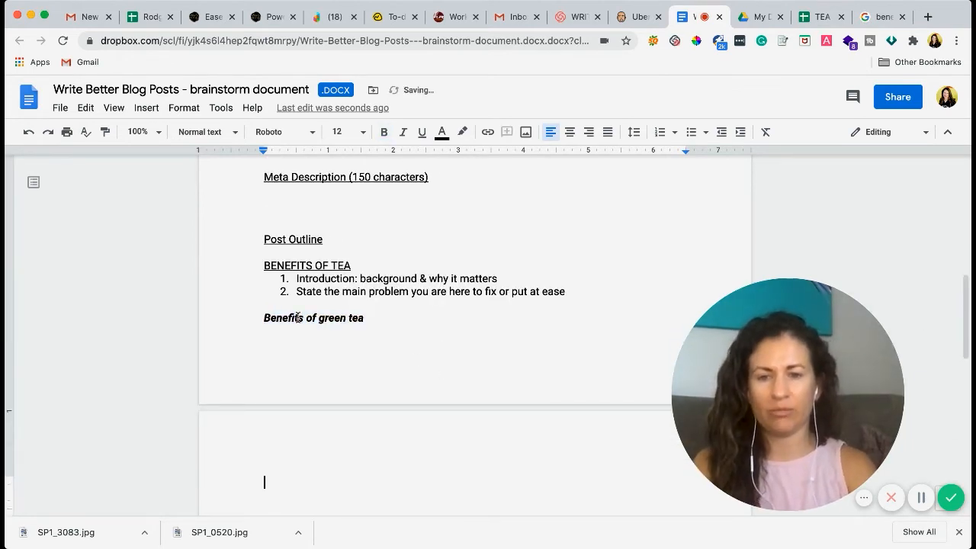
- Add the line 'Benefits White TEa' further down on the next page
{"action": "type", "text": "Benefit"}
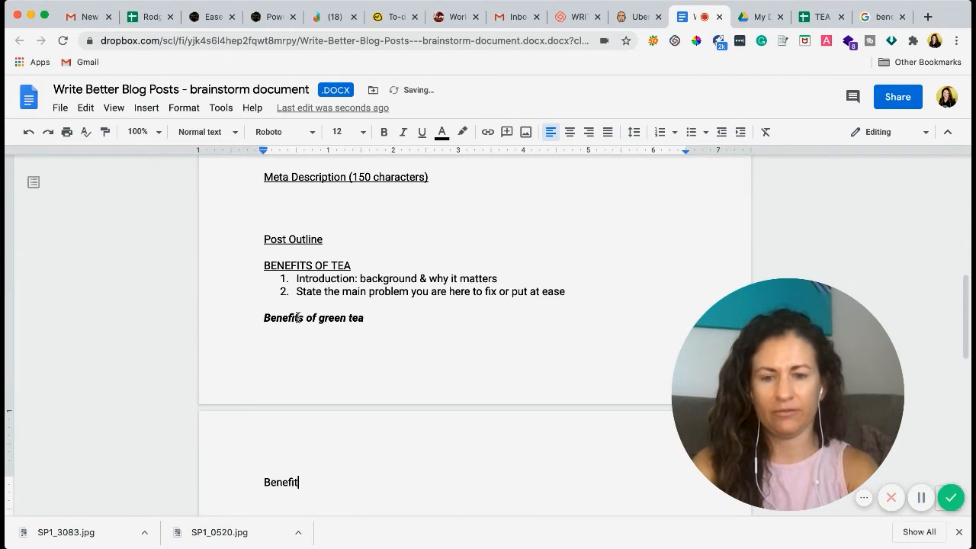
{"action": "type", "text": "s White TEa"}
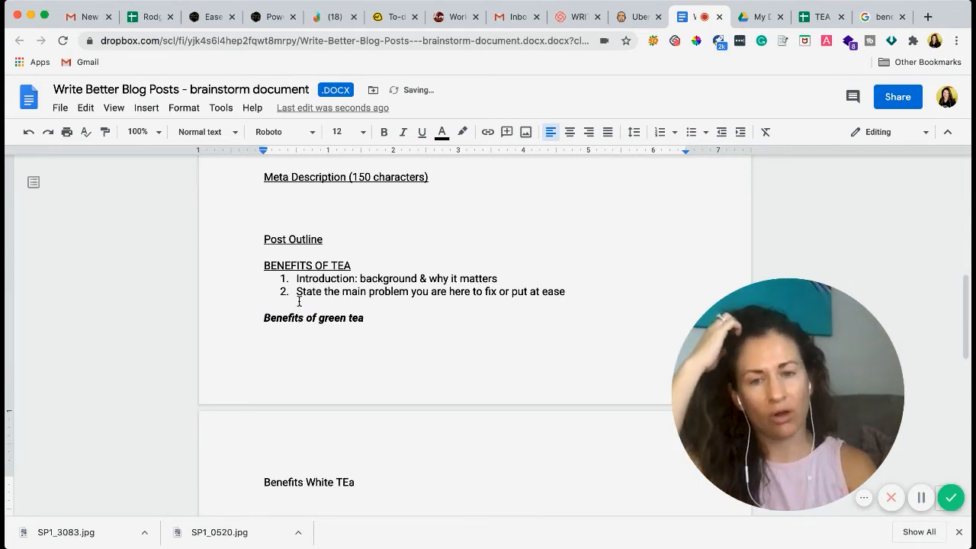
{"action": "scroll", "scroll_direction": "up", "scroll_amount": 3}
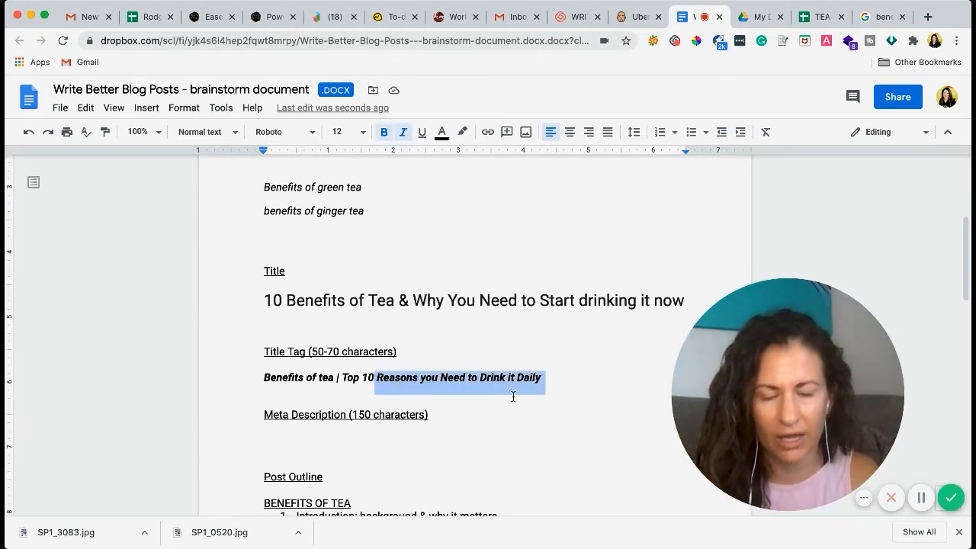
{"action": "scroll", "scroll_direction": "down", "scroll_amount": 3}
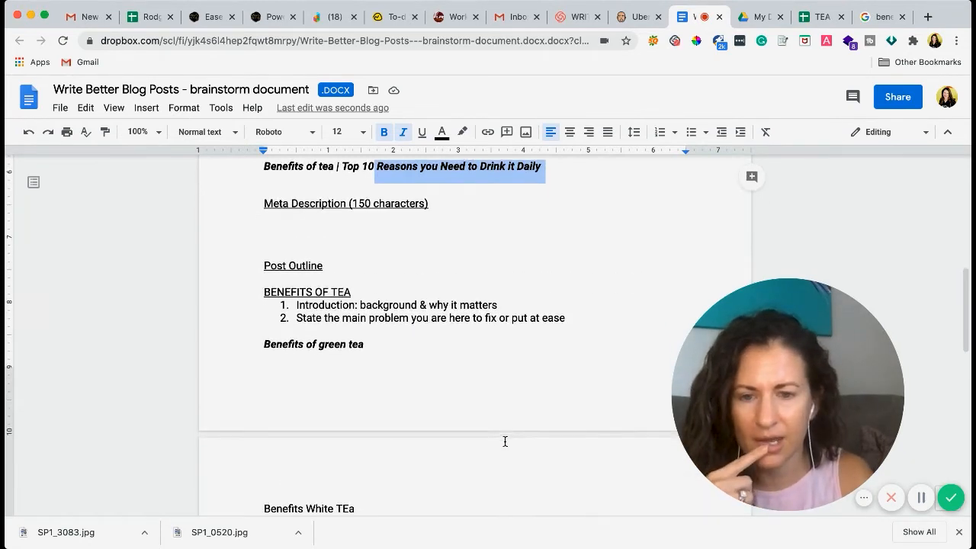
{"action": "scroll", "scroll_direction": "down", "scroll_amount": 3}
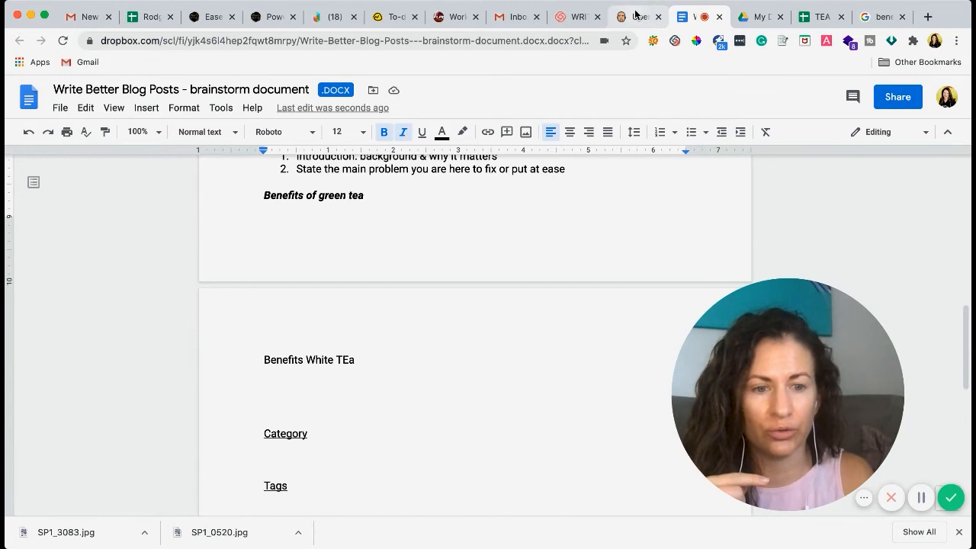
- Open Ubersuggest's keyword overview for 'health benefits of green tea' (195 backlinks, domain score 88)
{"action": "left_click", "coordinate": [638, 16]}
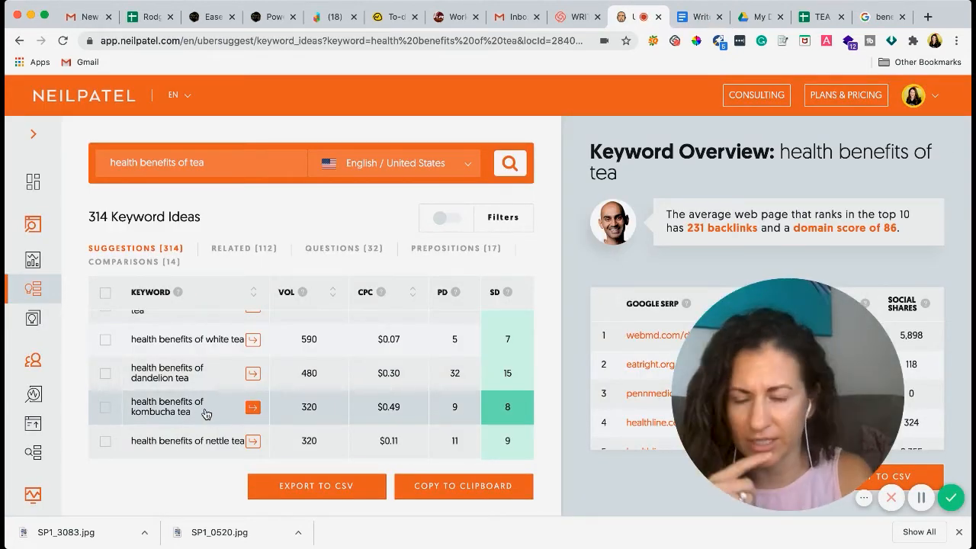
{"action": "scroll", "scroll_direction": "down", "scroll_amount": 3}
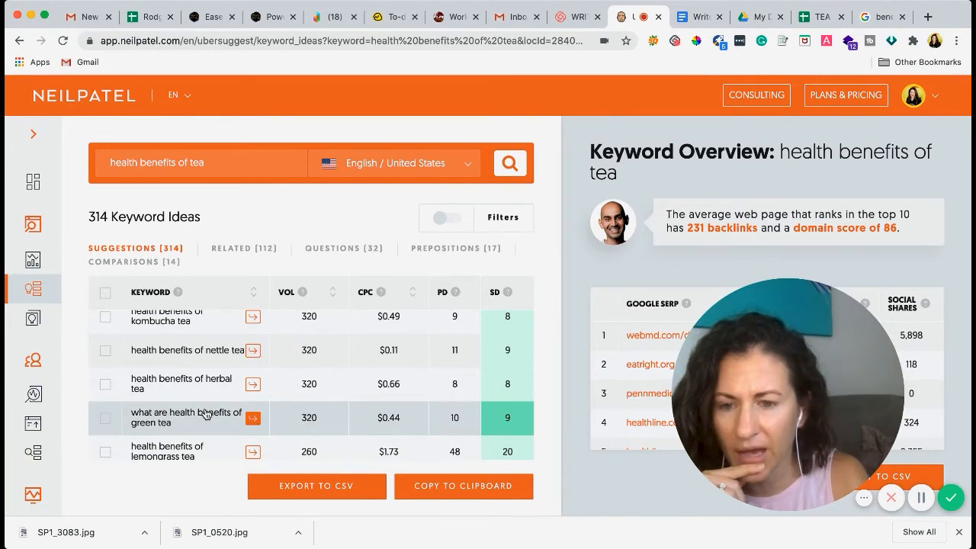
{"action": "scroll", "scroll_direction": "down", "scroll_amount": 3}
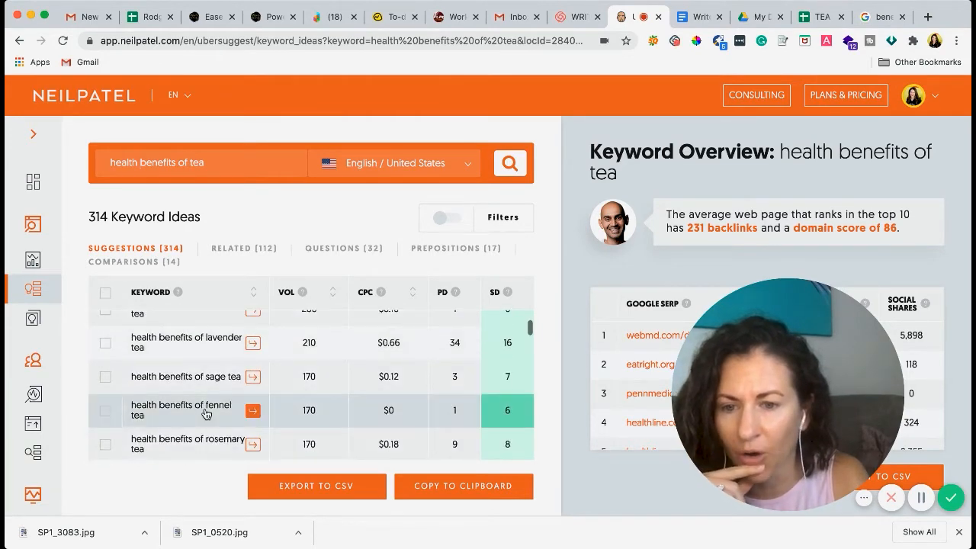
{"action": "scroll", "scroll_direction": "down", "scroll_amount": 3}
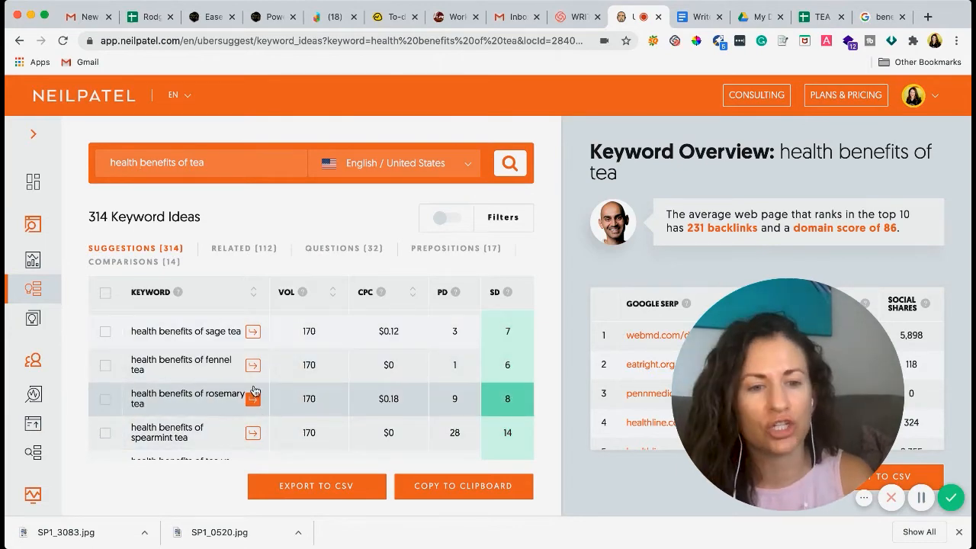
{"action": "scroll", "scroll_direction": "down", "scroll_amount": 3}
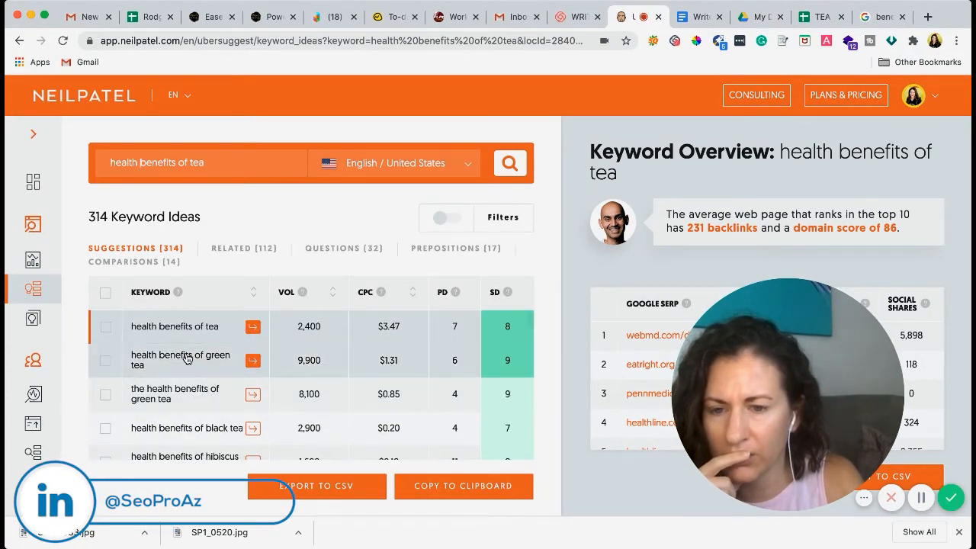
{"action": "left_click", "coordinate": [181, 360]}
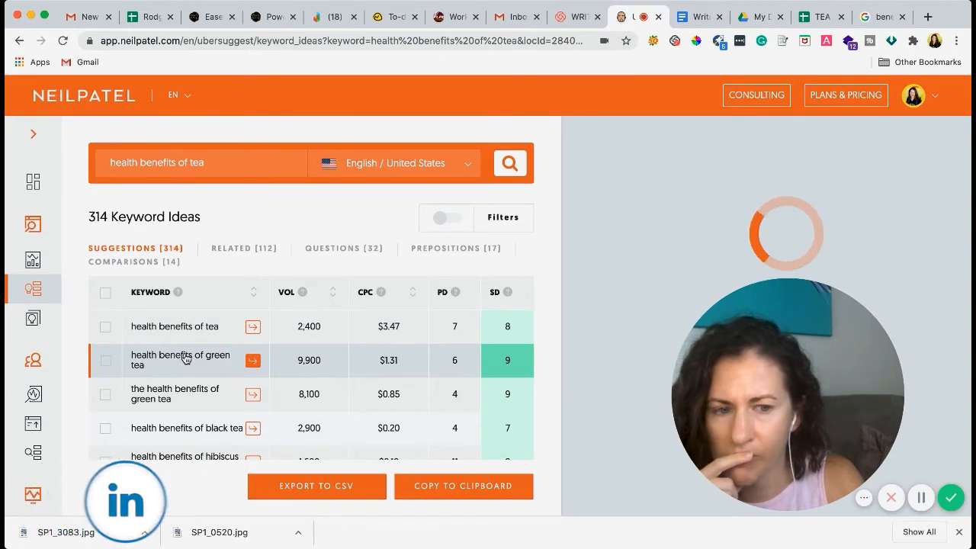
{"action": "left_click", "coordinate": [253, 360]}
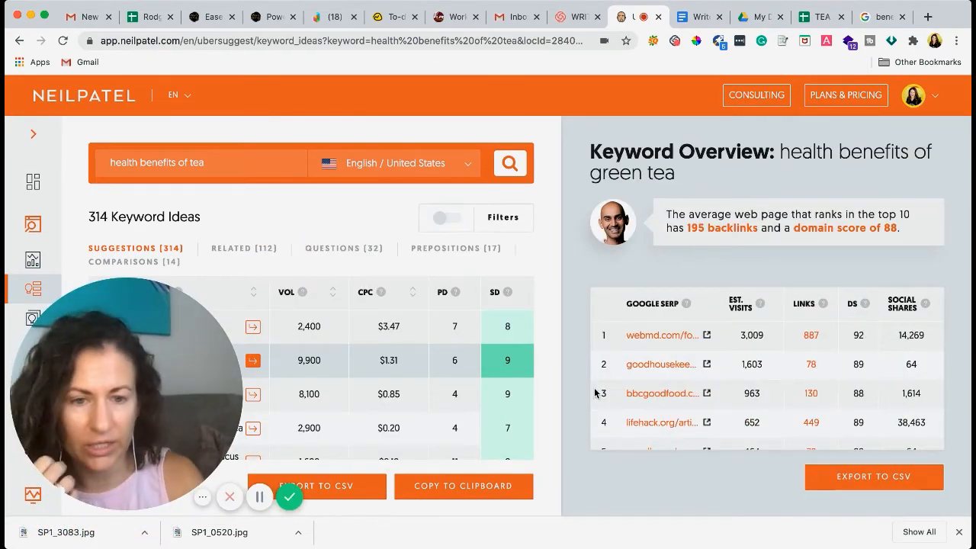
{"action": "scroll", "scroll_direction": "down", "scroll_amount": 3}
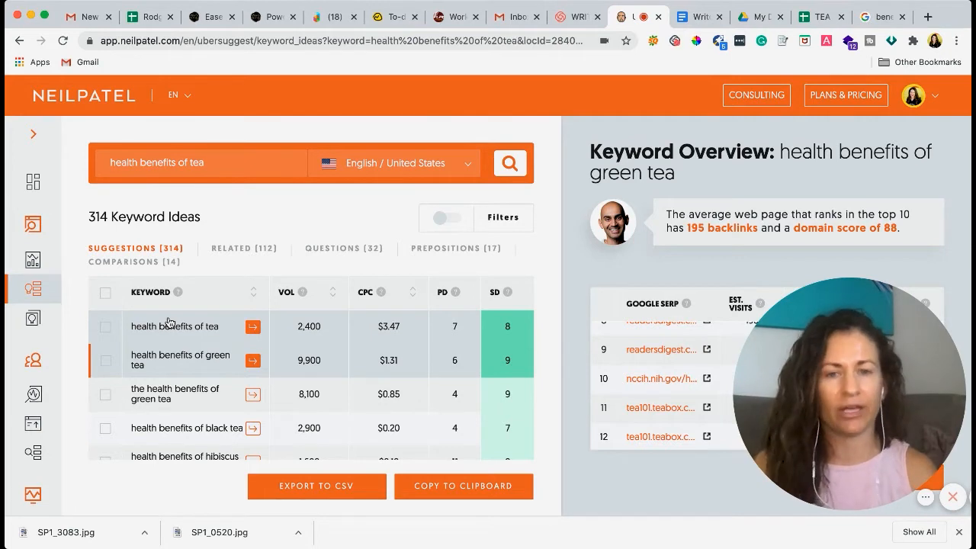
{"action": "mouse_move", "coordinate": [264, 163]}
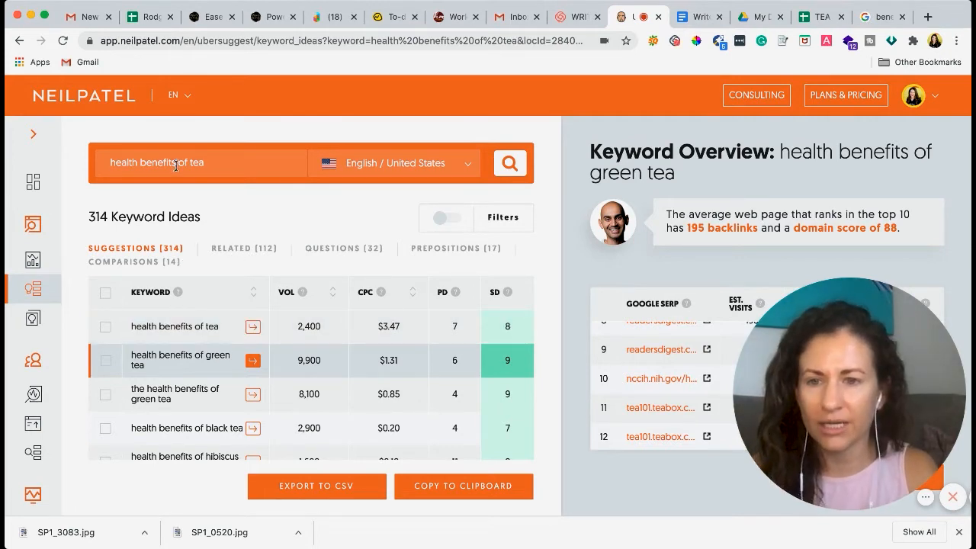
{"action": "type", "text": "bene"}
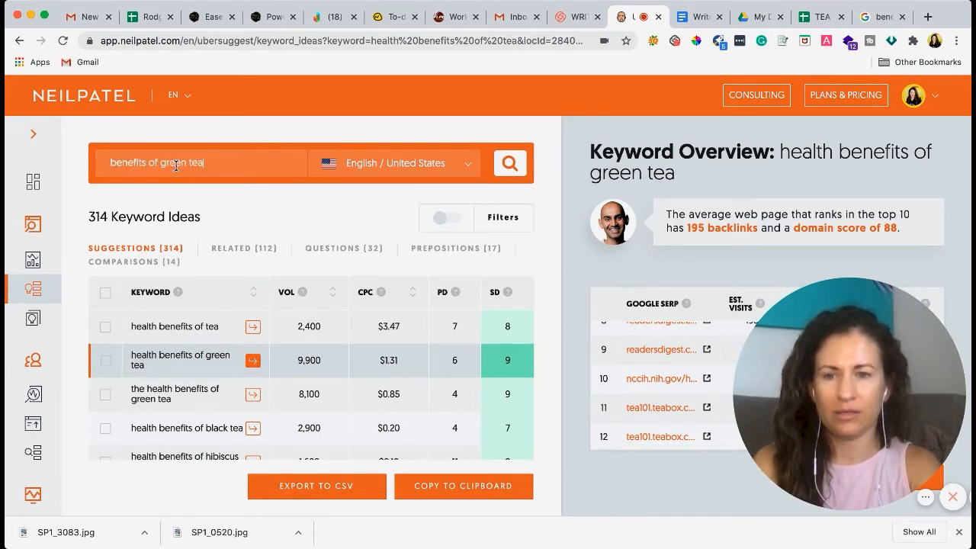
{"action": "left_click", "coordinate": [509, 162]}
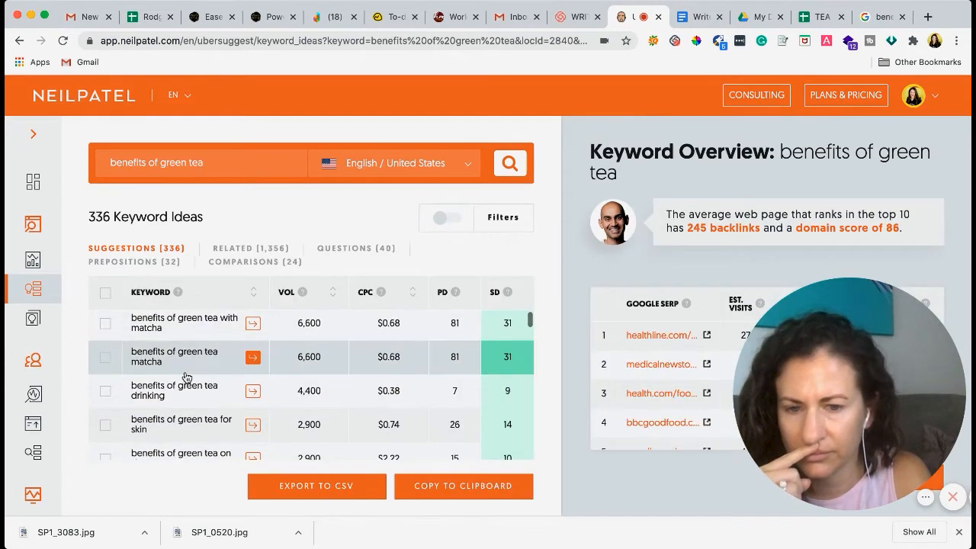
{"action": "scroll", "scroll_direction": "down", "scroll_amount": 3}
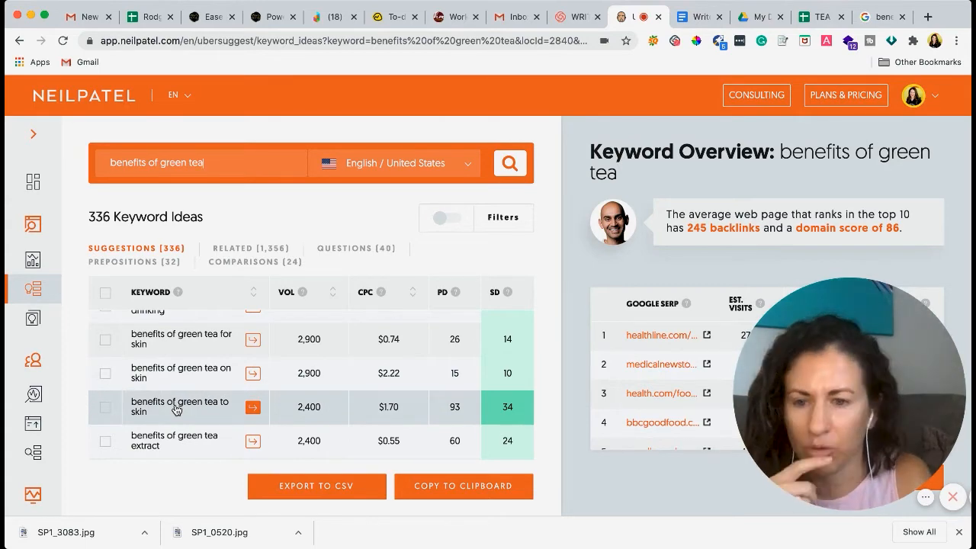
{"action": "scroll", "scroll_direction": "down", "scroll_amount": 3}
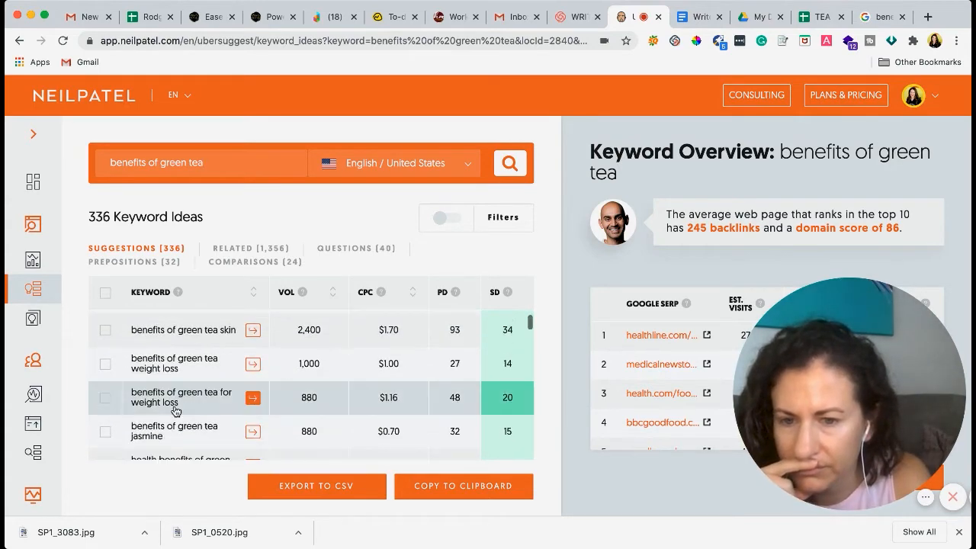
{"action": "scroll", "scroll_direction": "down", "scroll_amount": 3}
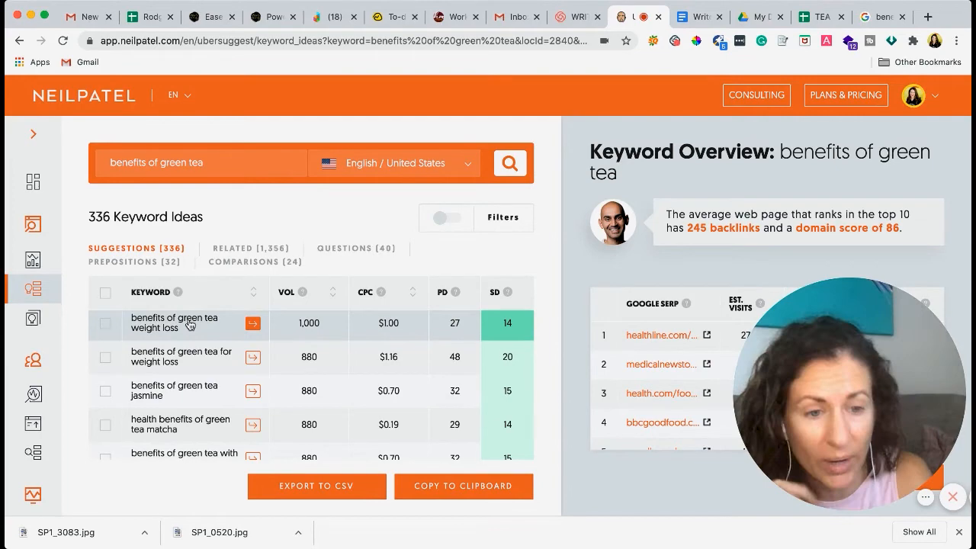
{"action": "scroll", "scroll_direction": "down", "scroll_amount": 3}
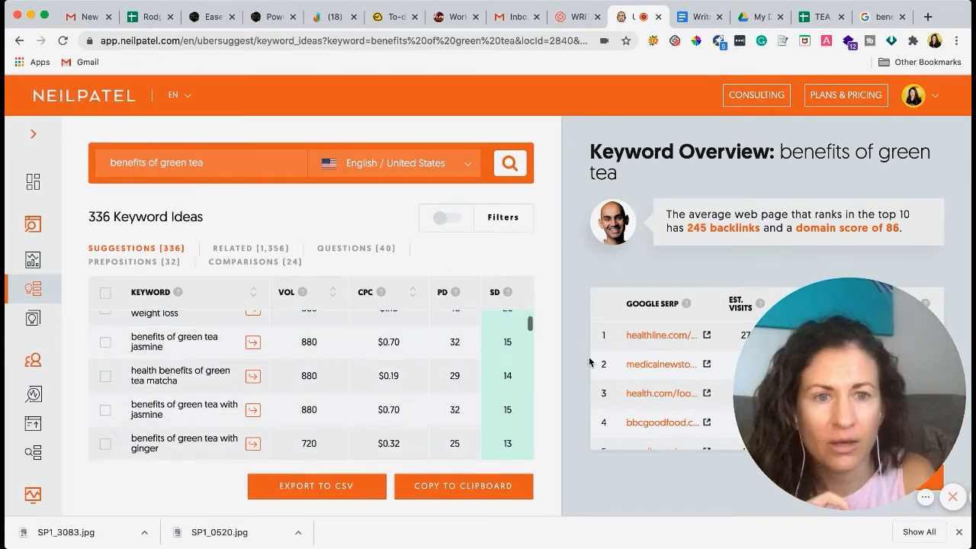
- Review the Docs outline, then search Ubersuggest for 'when to drink tea' (290 ideas)
{"action": "left_click", "coordinate": [697, 16]}
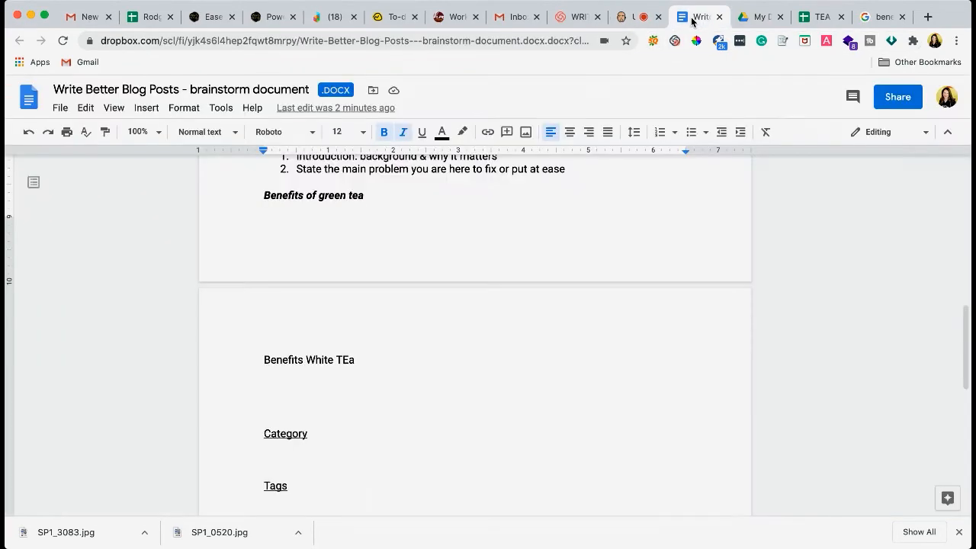
{"action": "scroll", "scroll_direction": "up", "scroll_amount": 3}
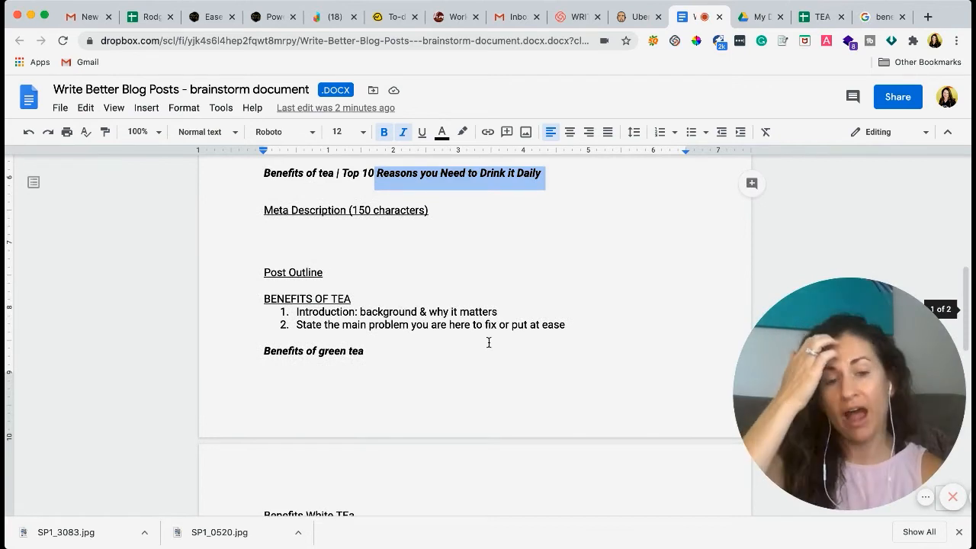
{"action": "scroll", "scroll_direction": "down", "scroll_amount": 3}
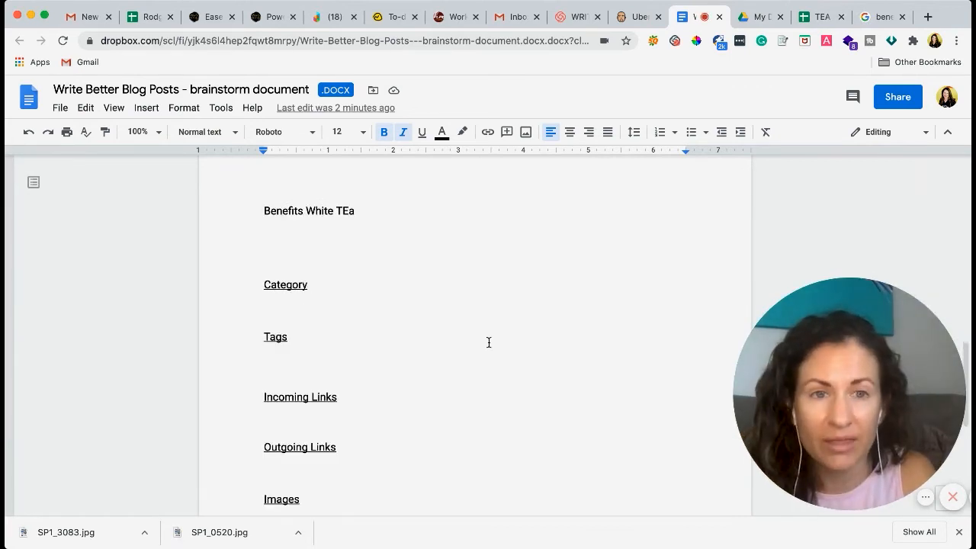
{"action": "left_click", "coordinate": [637, 16]}
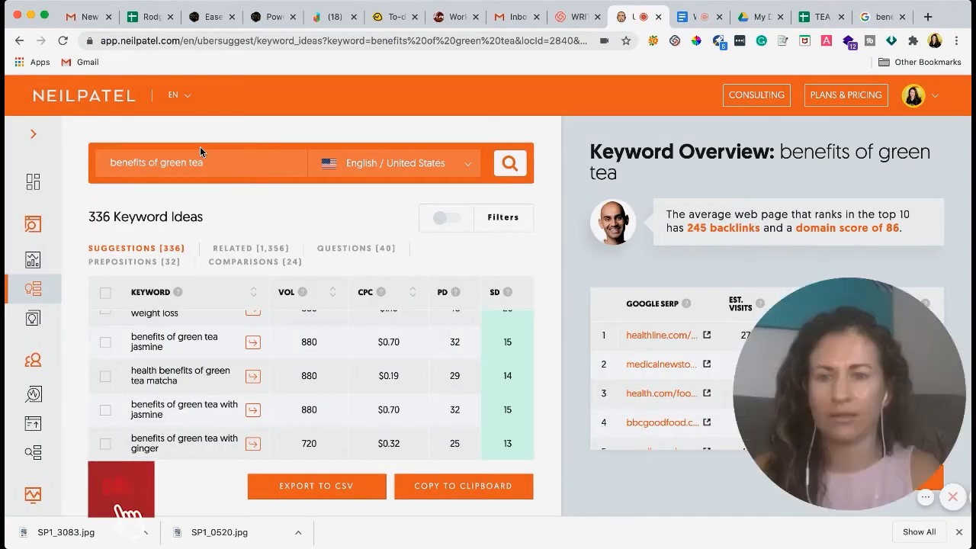
{"action": "left_click", "coordinate": [509, 162]}
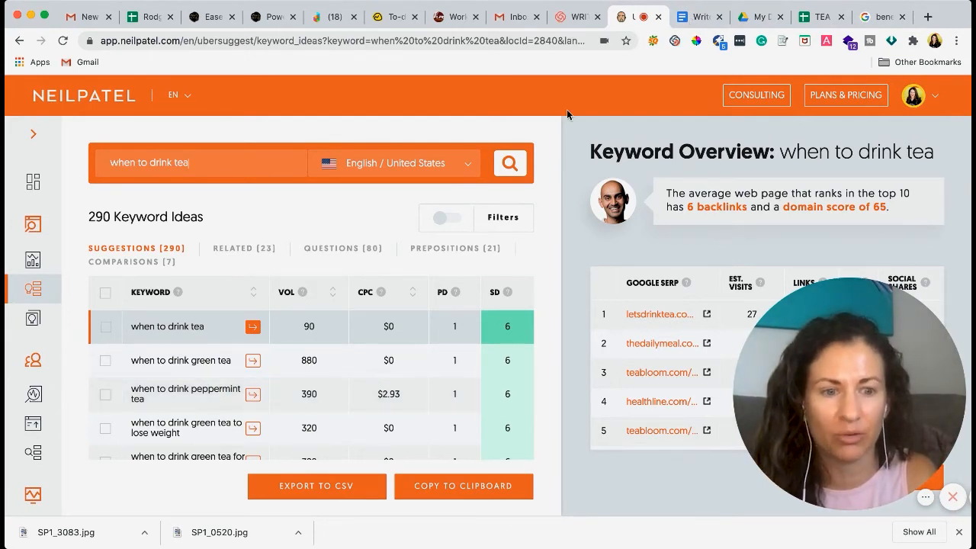
{"action": "left_click", "coordinate": [681, 16]}
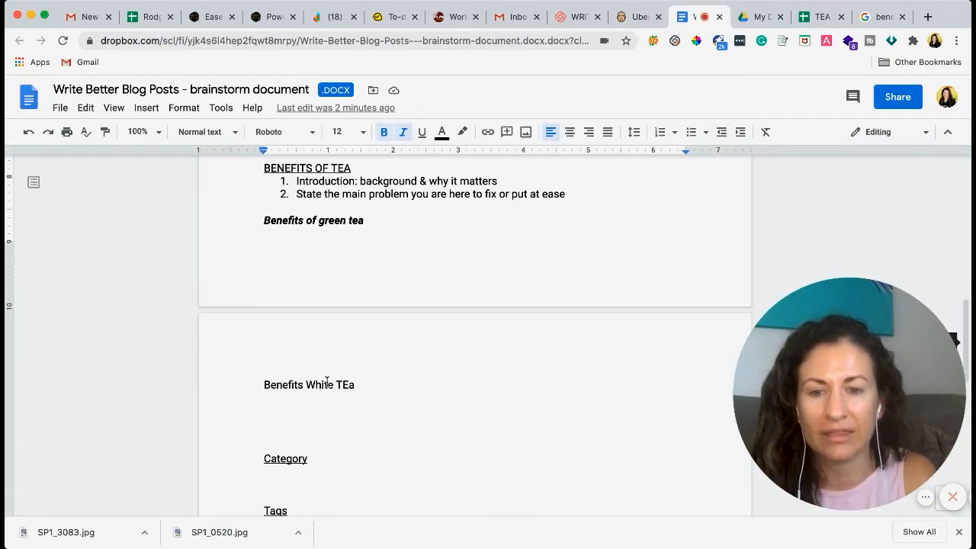
- Number 'Benefits of green tea' as point 3 with nested sub-item 'When to drink green tea'
{"action": "type", "text": "/"}
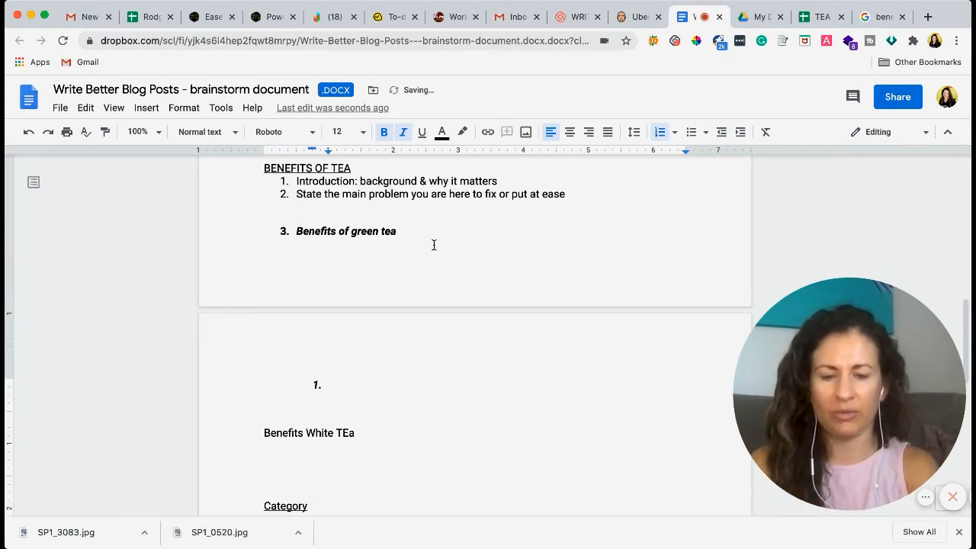
{"action": "type", "text": "When to drink green tea"}
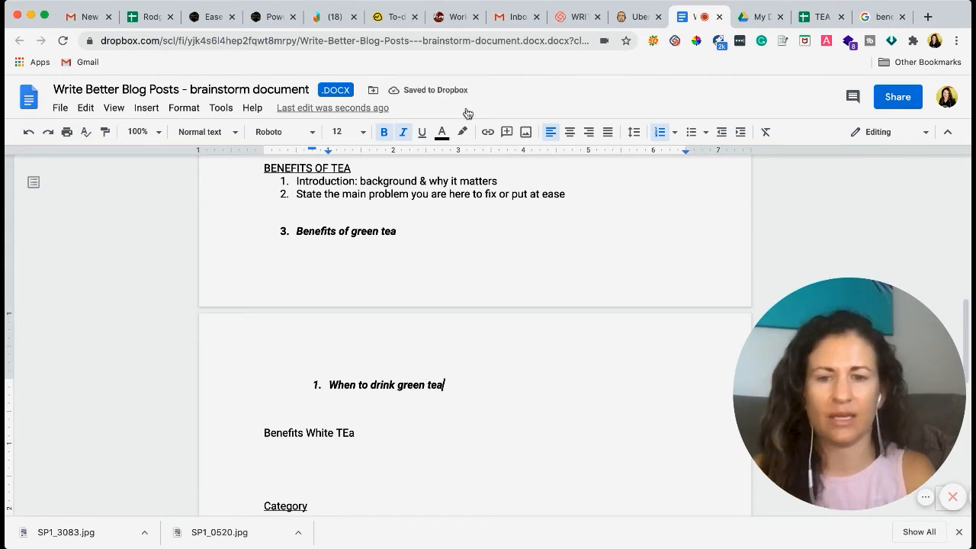
{"action": "mouse_move", "coordinate": [394, 343]}
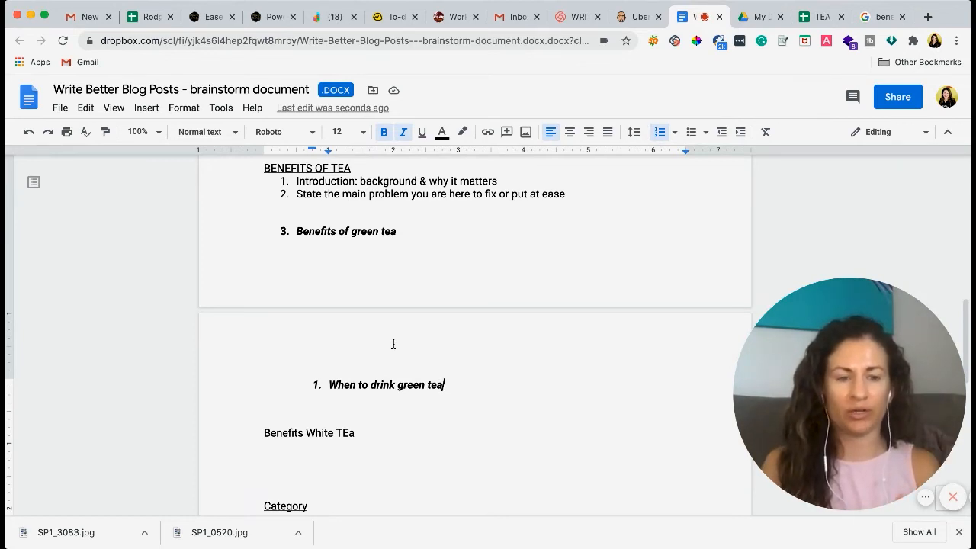
{"action": "mouse_move", "coordinate": [349, 255]}
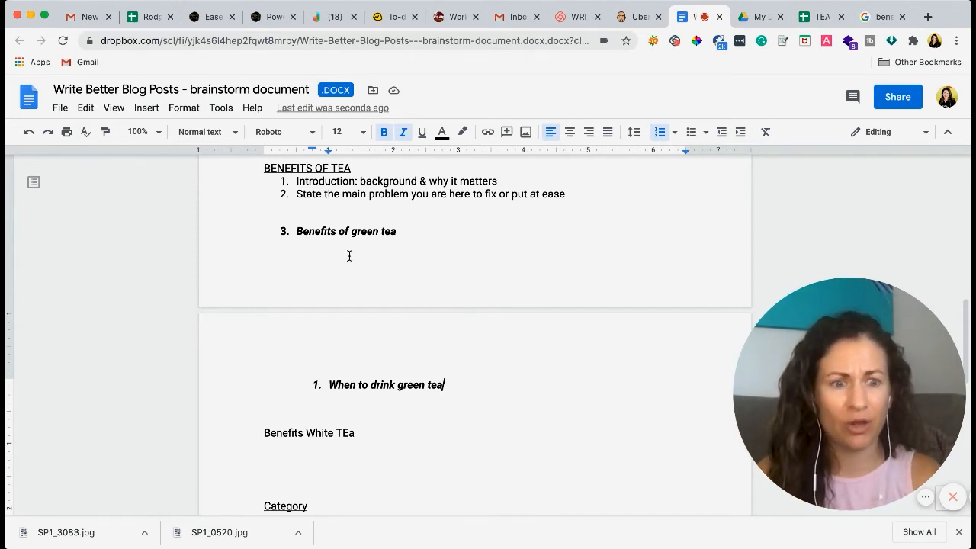
{"action": "scroll", "scroll_direction": "up", "scroll_amount": 3}
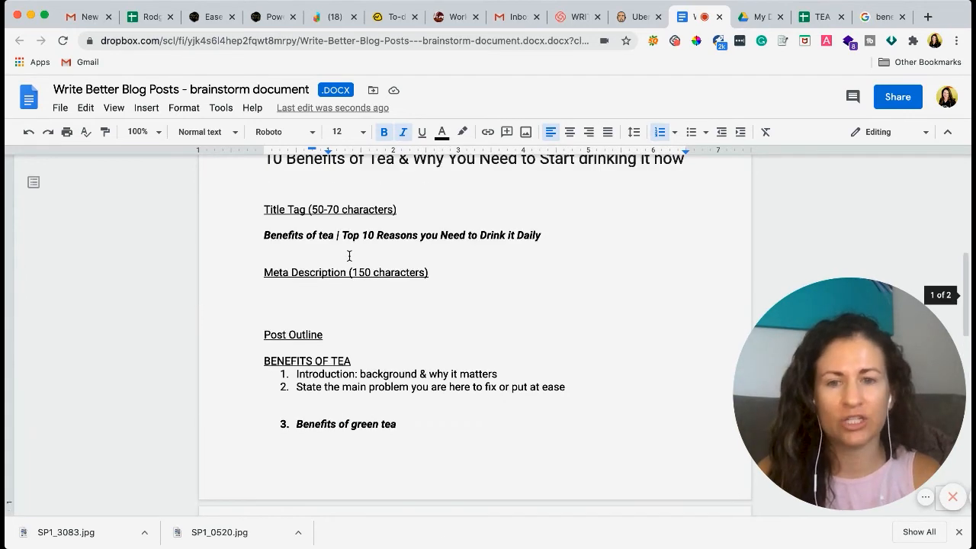
{"action": "scroll", "scroll_direction": "up", "scroll_amount": 3}
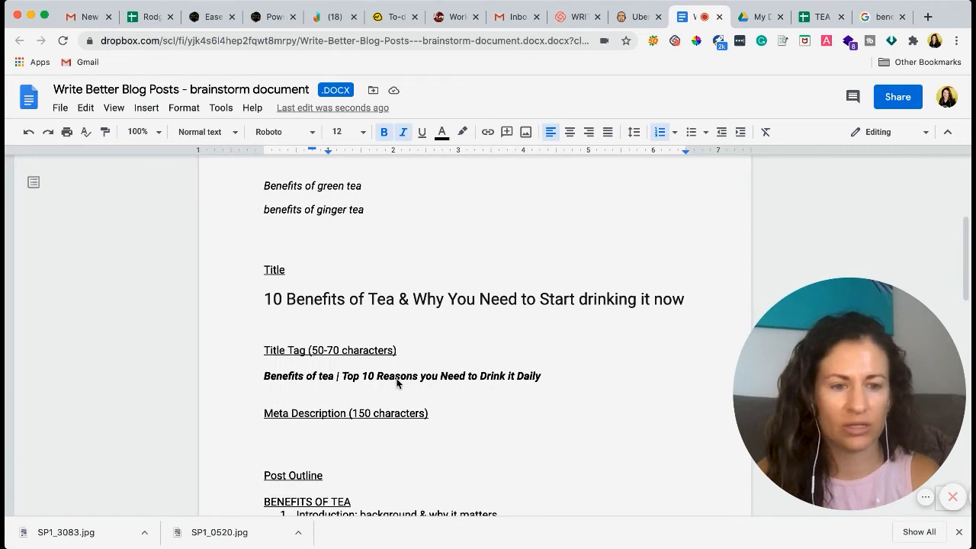
{"action": "scroll", "scroll_direction": "down", "scroll_amount": 3}
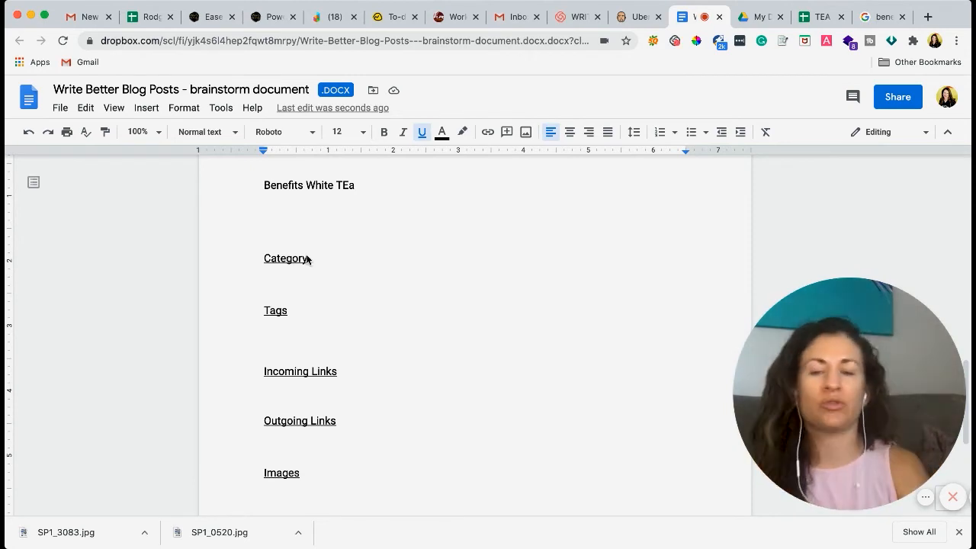
{"action": "mouse_move", "coordinate": [323, 264]}
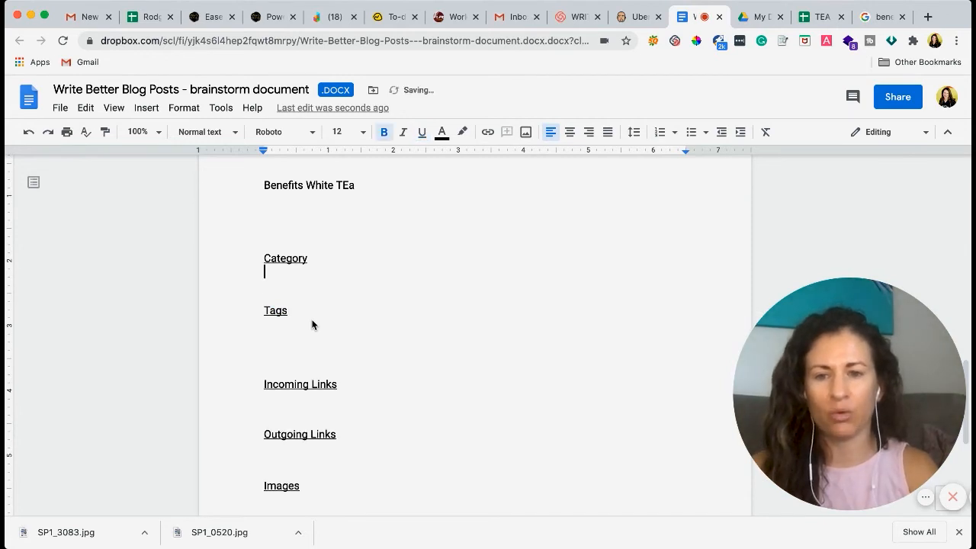
- Enter category 'Tea' and tags 'health benefits tea' and 'Green tea health benefit'
{"action": "type", "text": "Tea"}
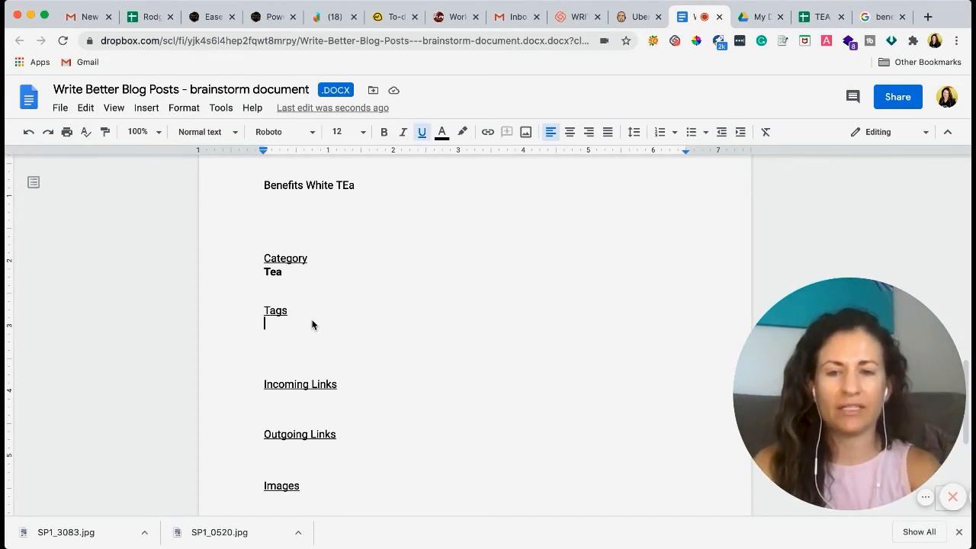
{"action": "type", "text": "health benef"}
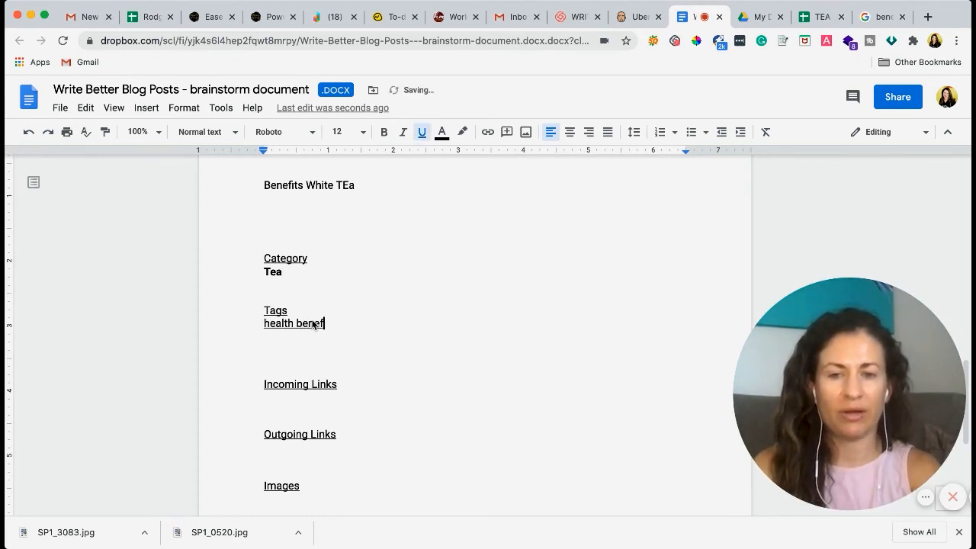
{"action": "type", "text": "its t"}
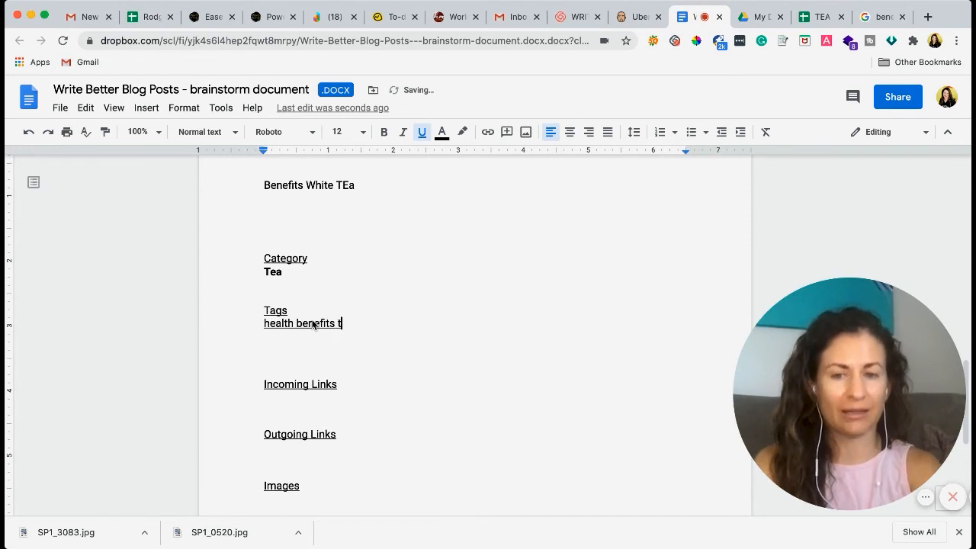
{"action": "type", "text": "ea"}
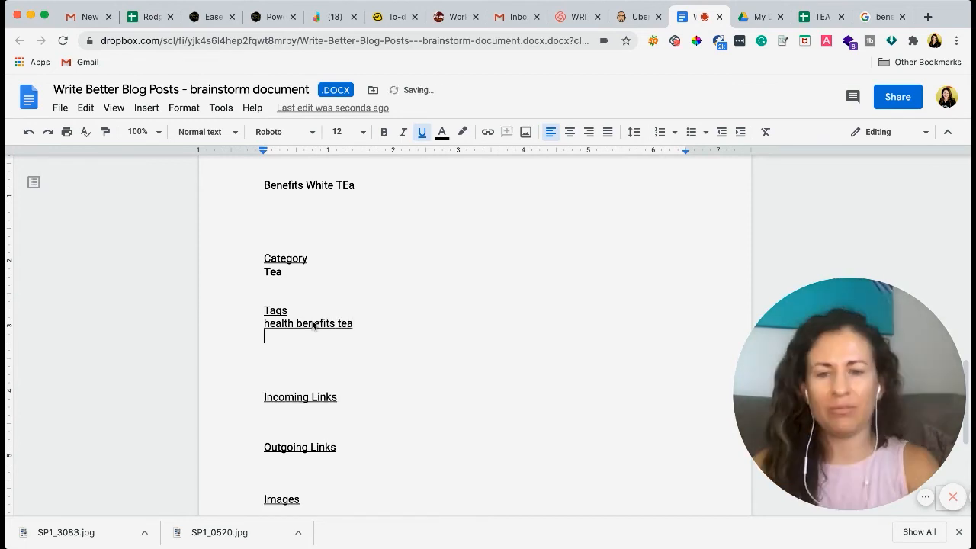
{"action": "type", "text": "Green tea health benefit"}
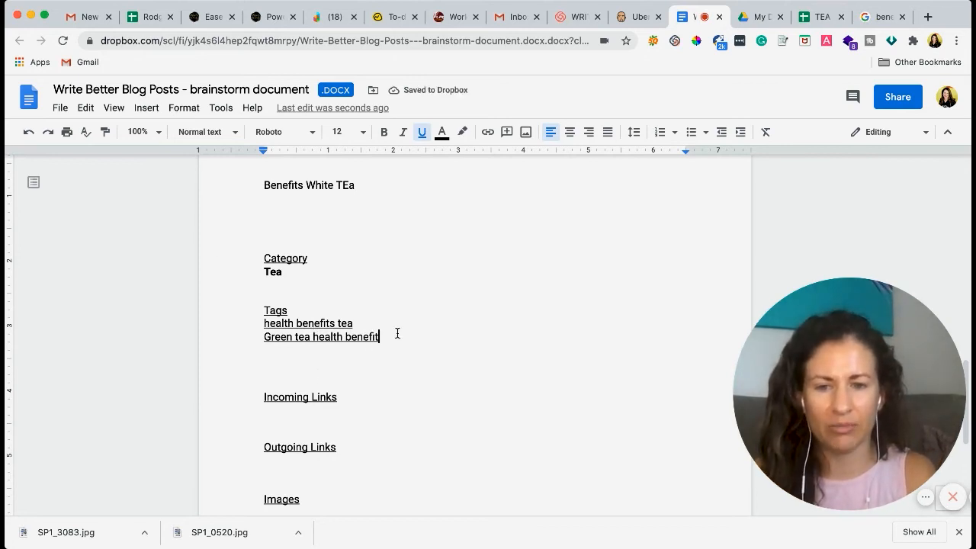
{"action": "left_click_drag", "start_coordinate": [379, 336], "coordinate": [263, 322]}
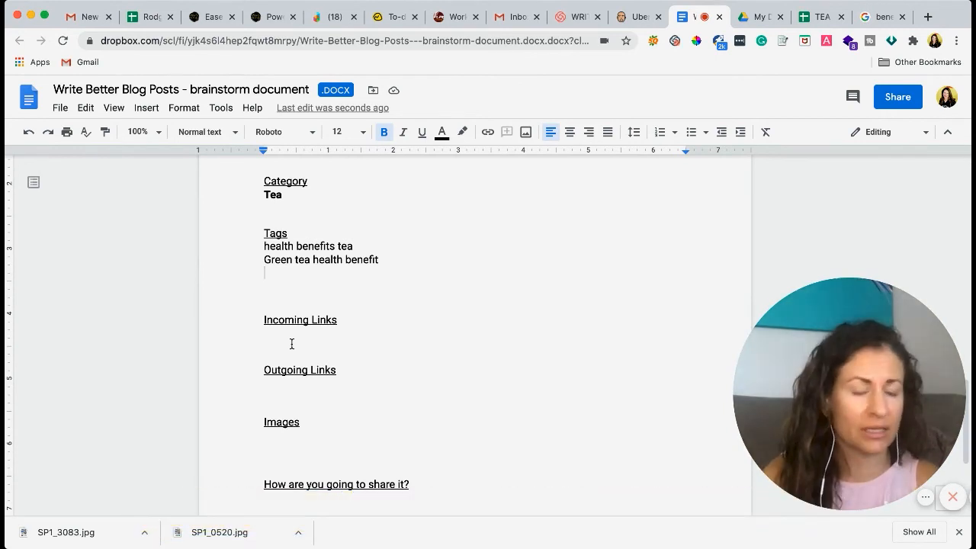
{"action": "mouse_move", "coordinate": [258, 320]}
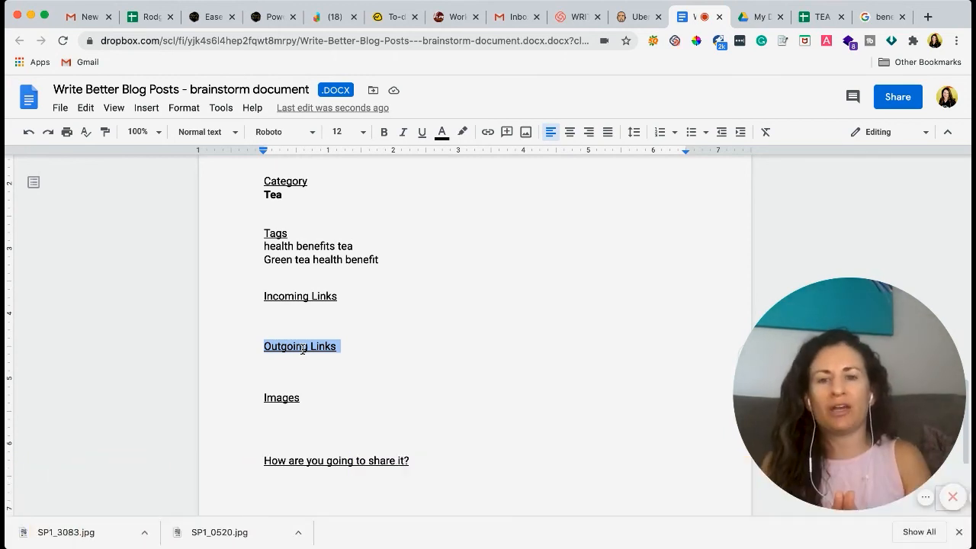
{"action": "mouse_move", "coordinate": [364, 286]}
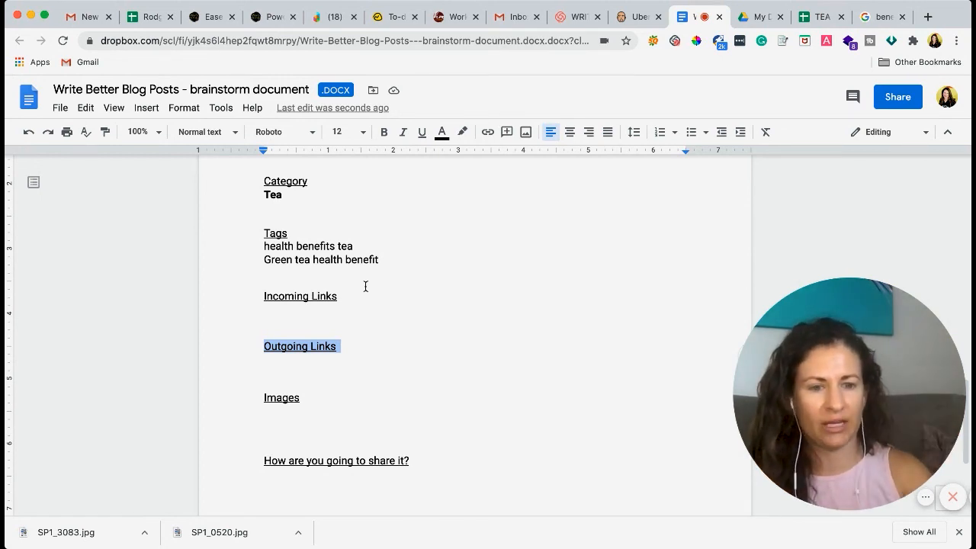
{"action": "mouse_move", "coordinate": [342, 412]}
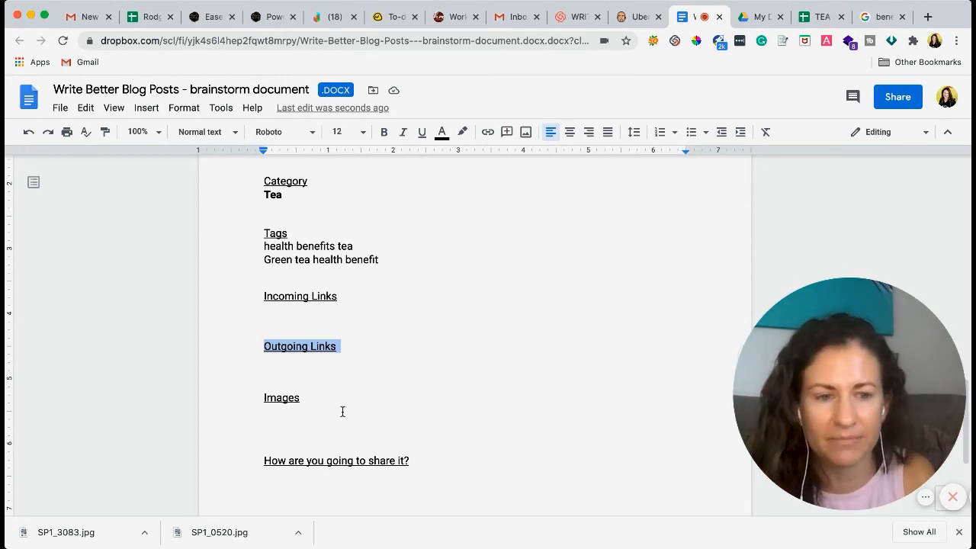